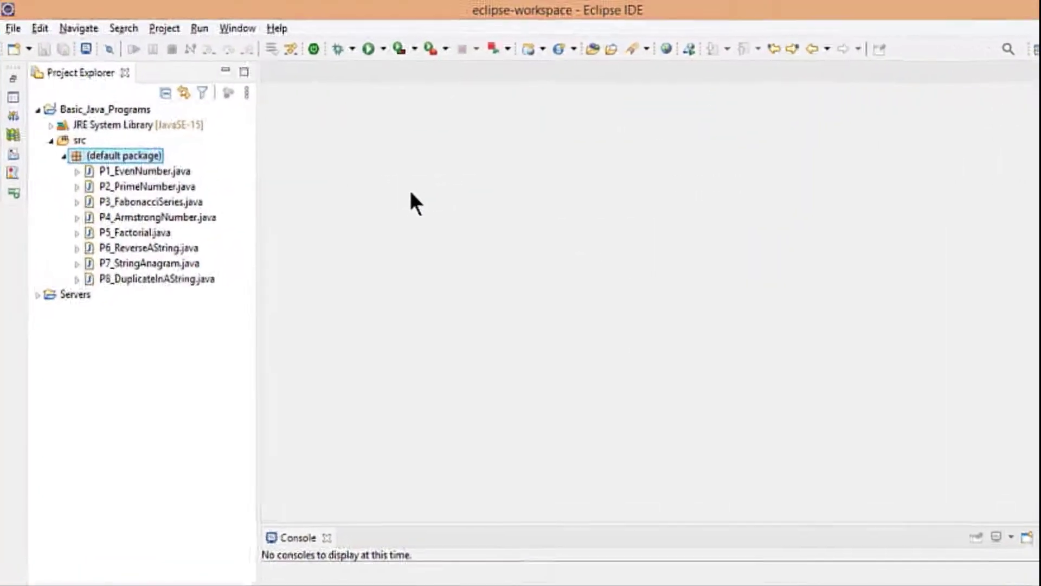
Create class P9_VowelsAndConsonantsInString in the default package with a generated main method.
right_click(122, 155)
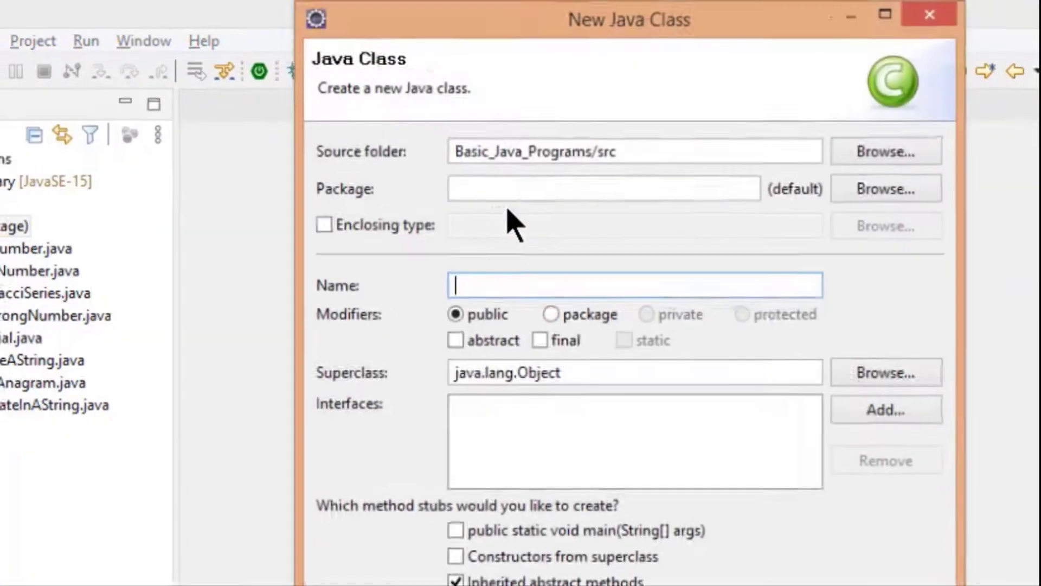
text(P9_)
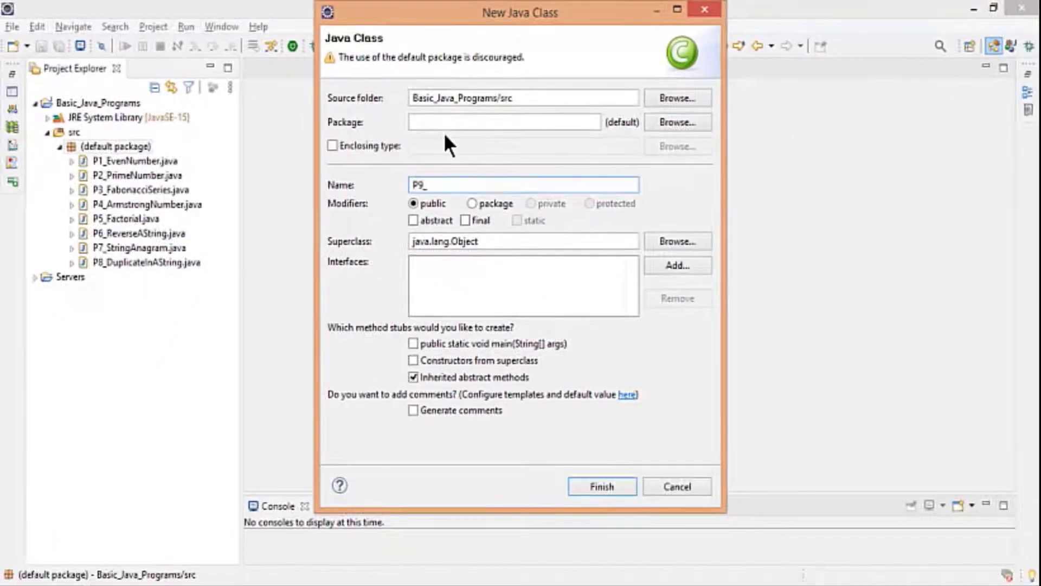
text(VowelsAndConsonantsInString)
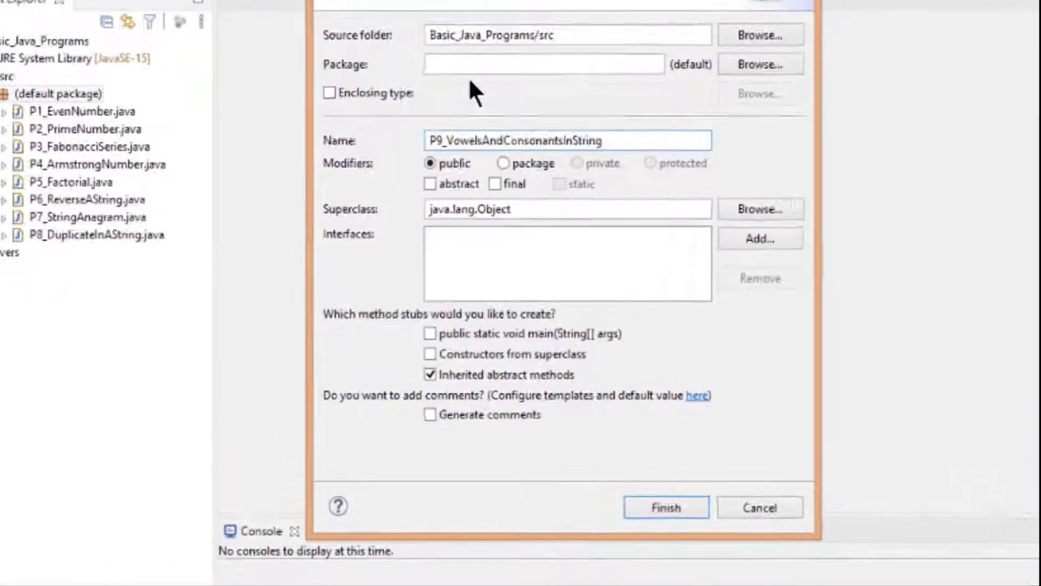
click(429, 333)
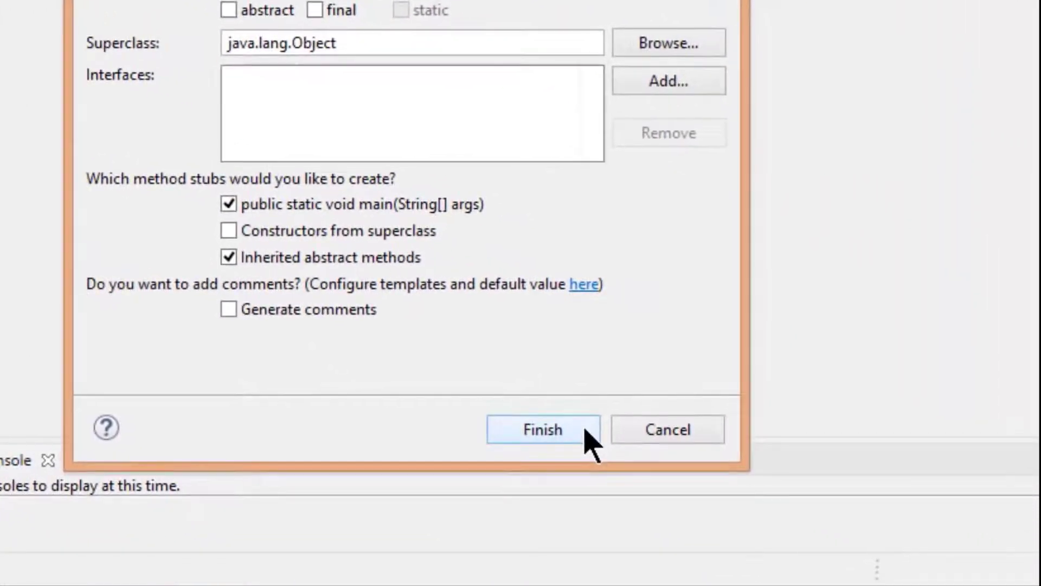
click(543, 429)
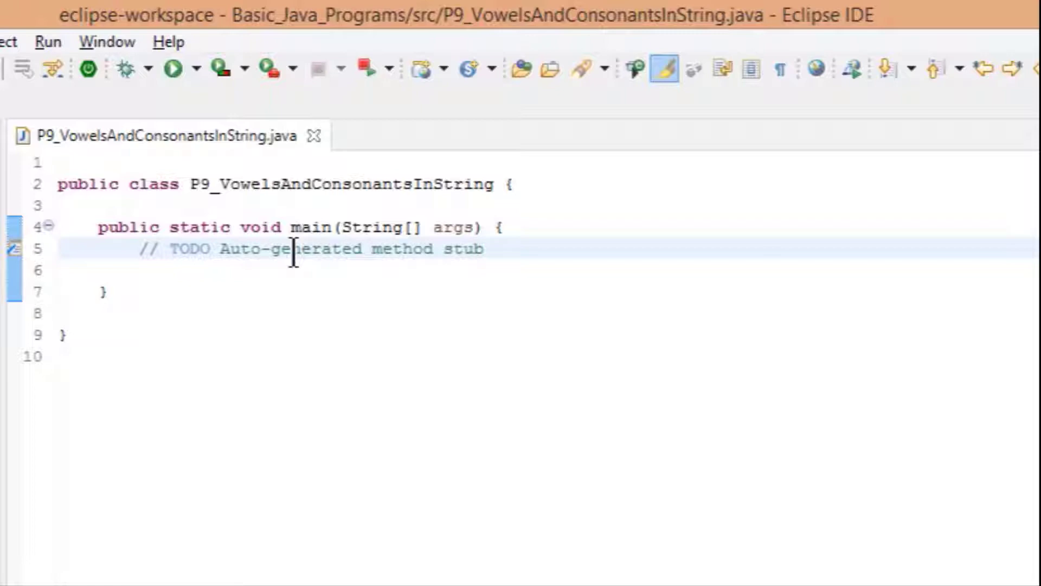
Declare inputString "Miss TecHack", a 5-char vowels array and a consonants array sized to the string length.
key(Delete)
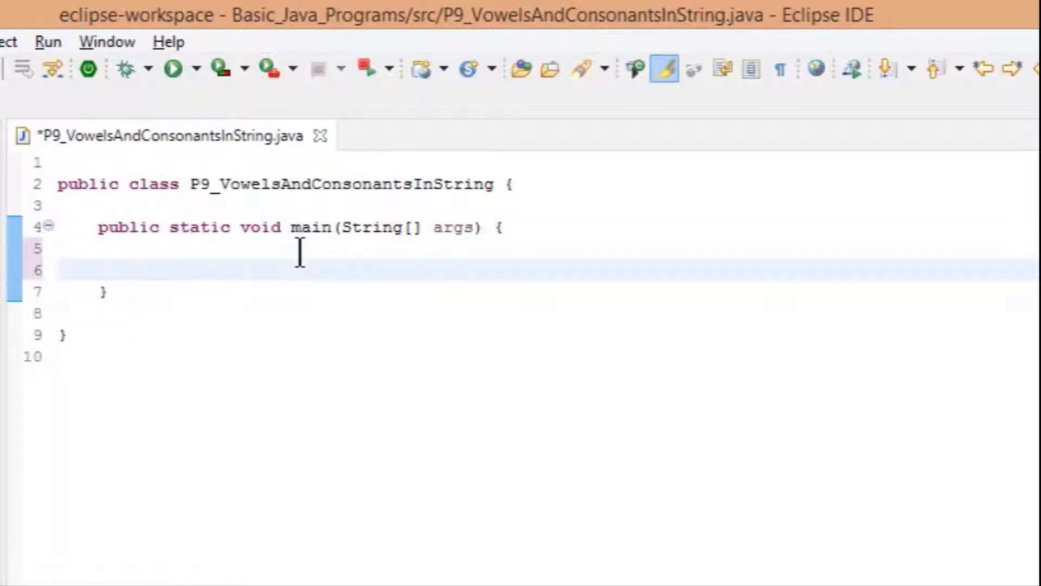
text(String inputString)
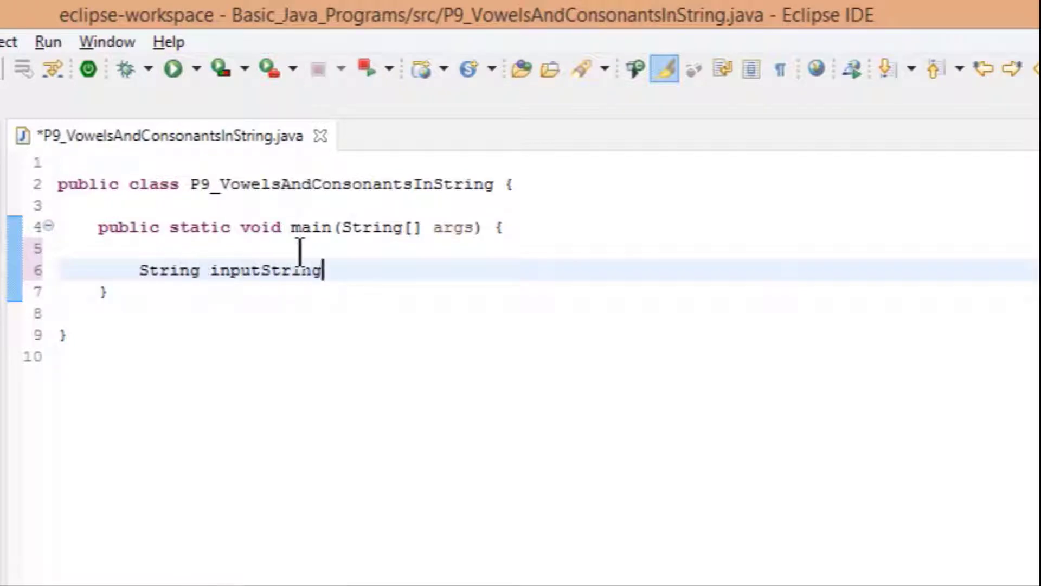
text(= "Miss TecH")
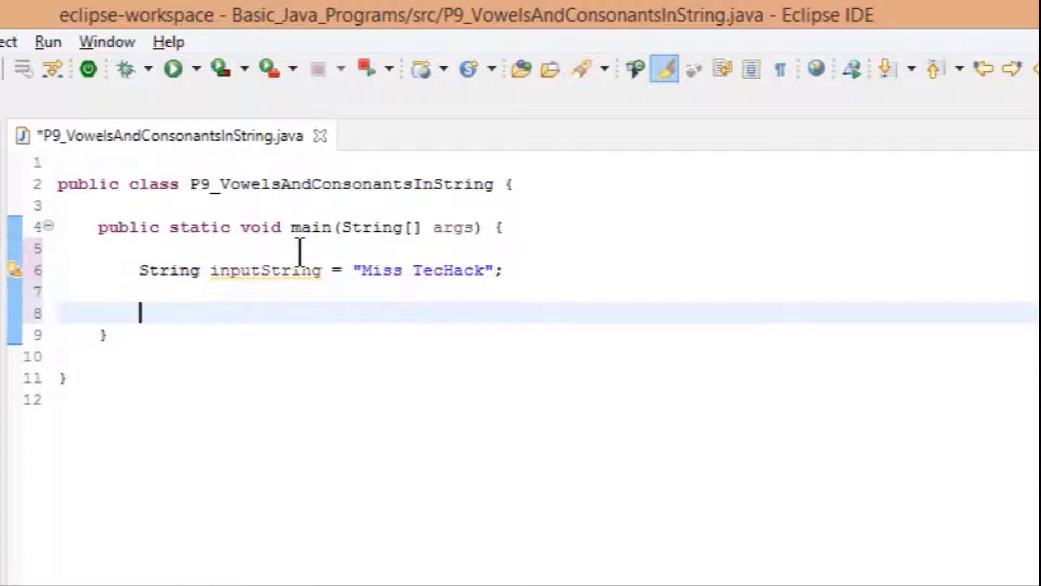
text(char[] vowels =)
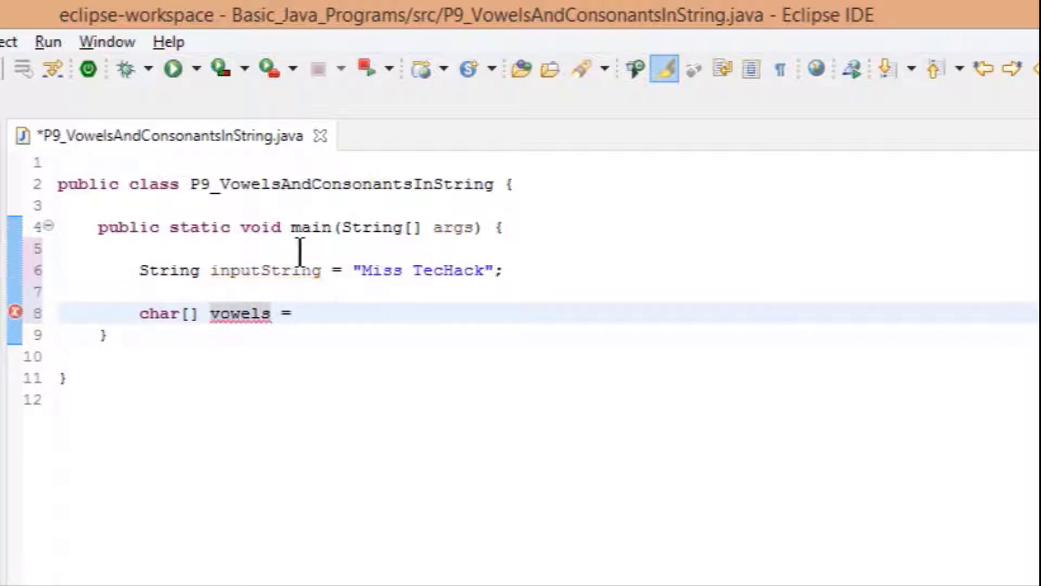
text(new char[5])
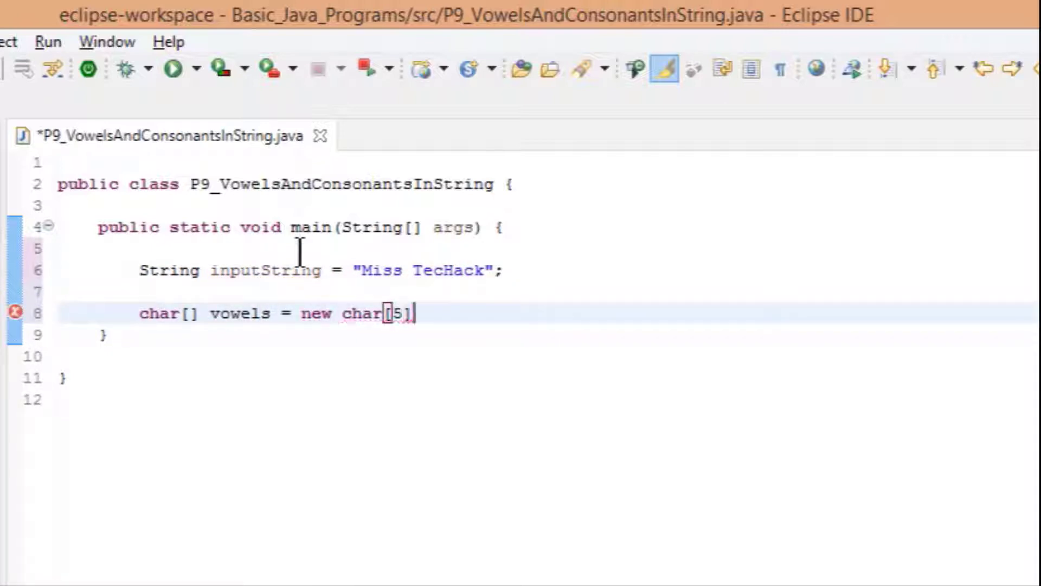
text(char[] consonan)
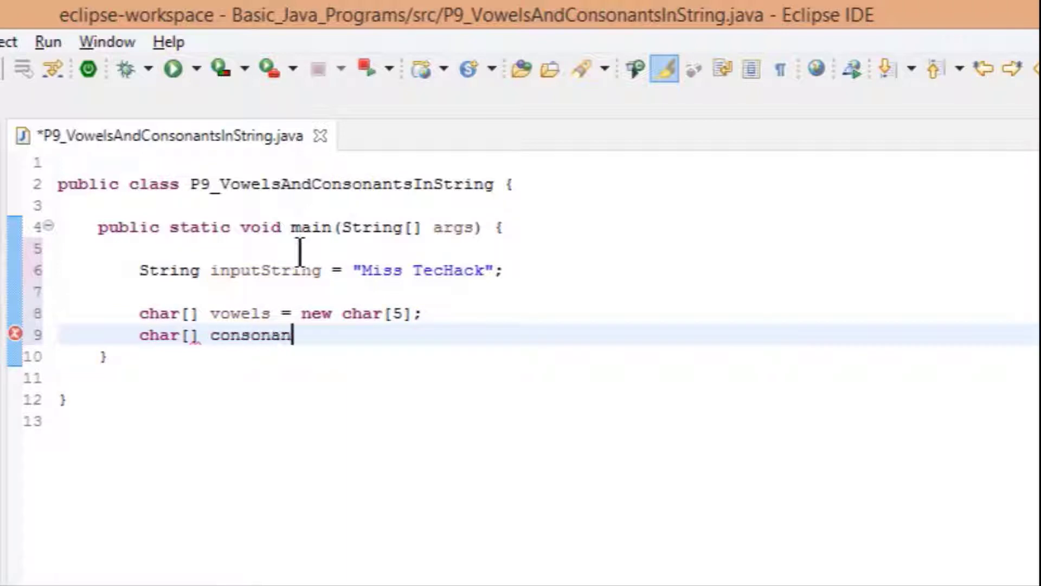
text(ts = new char[)
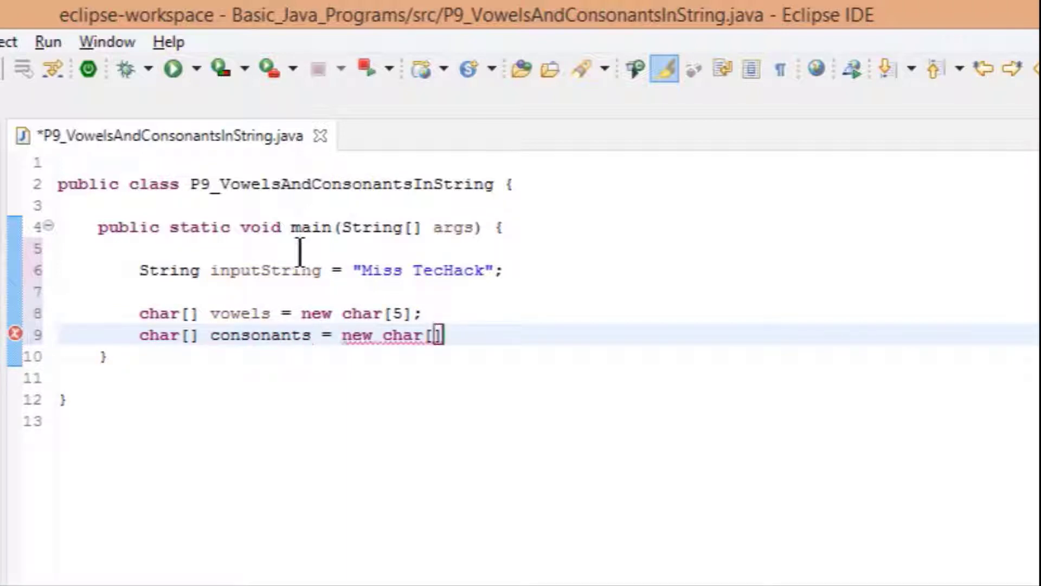
text(inputString.length())
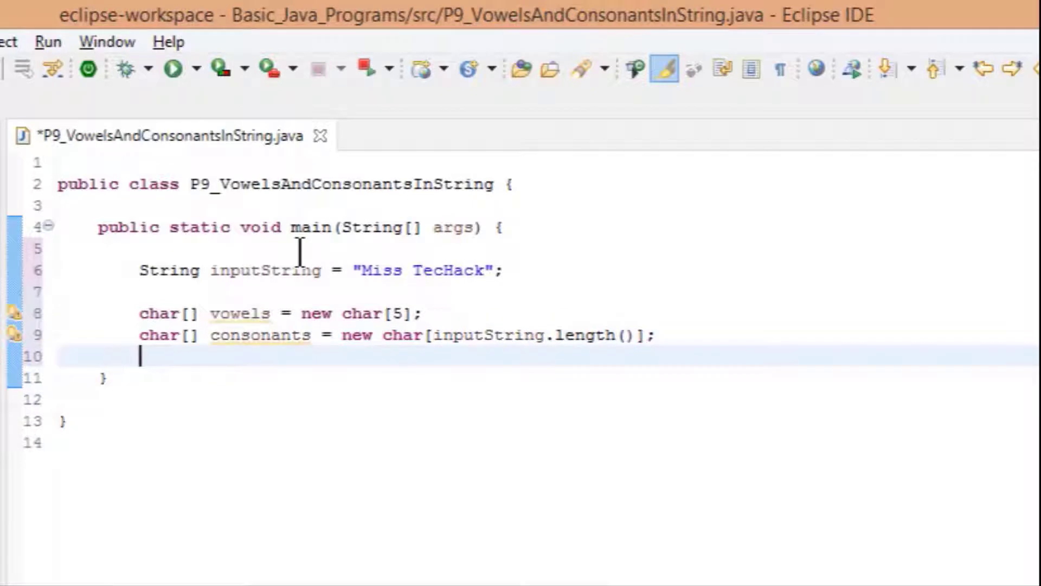
Declare v_flag, c_flag, v_count, c_count as 0 and begin the "For input string" println.
text(int v_flag)
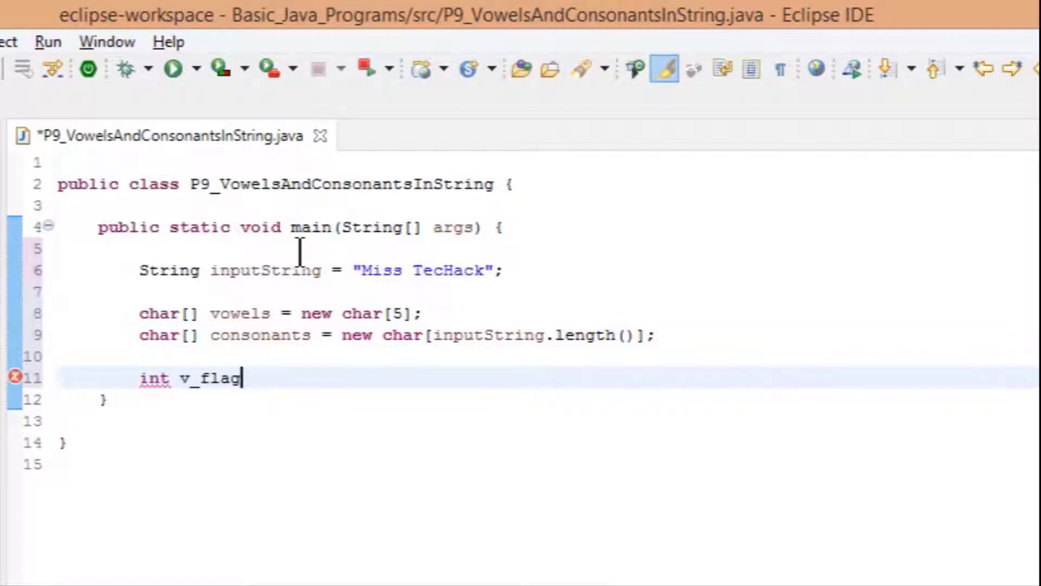
text(= 0;)
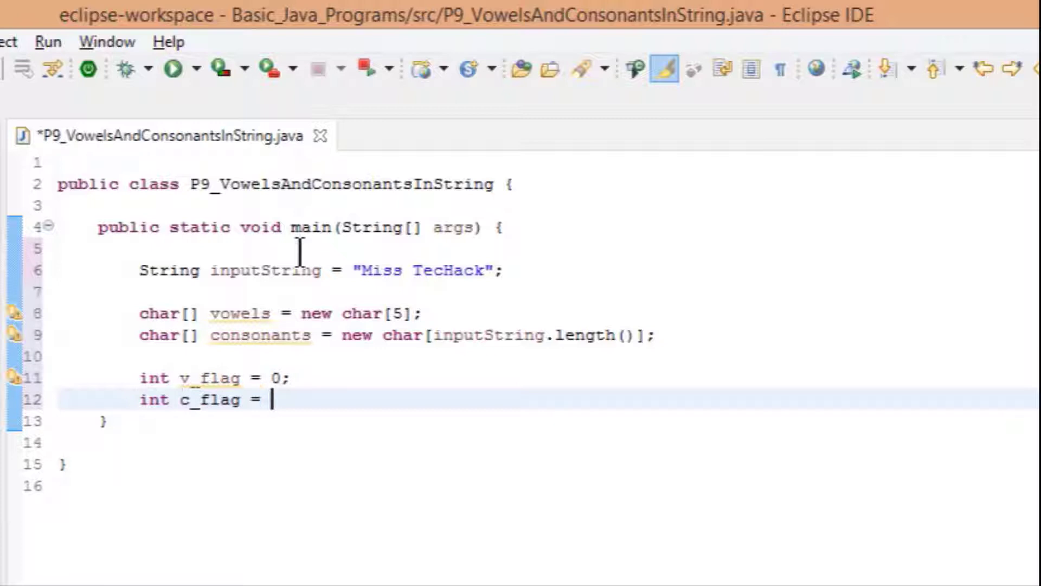
text(0;)
text(int)
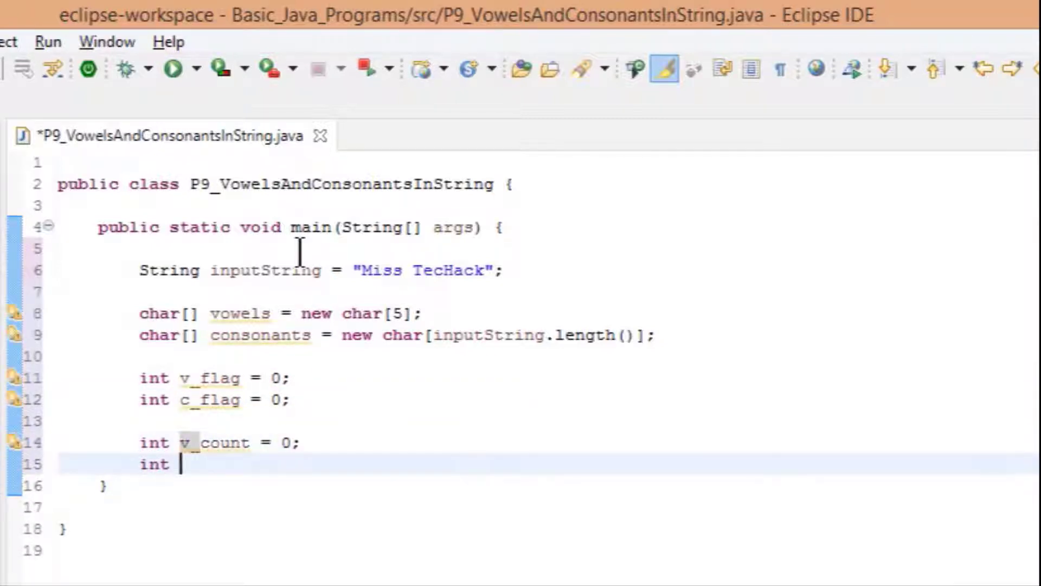
text(c_count = 0;)
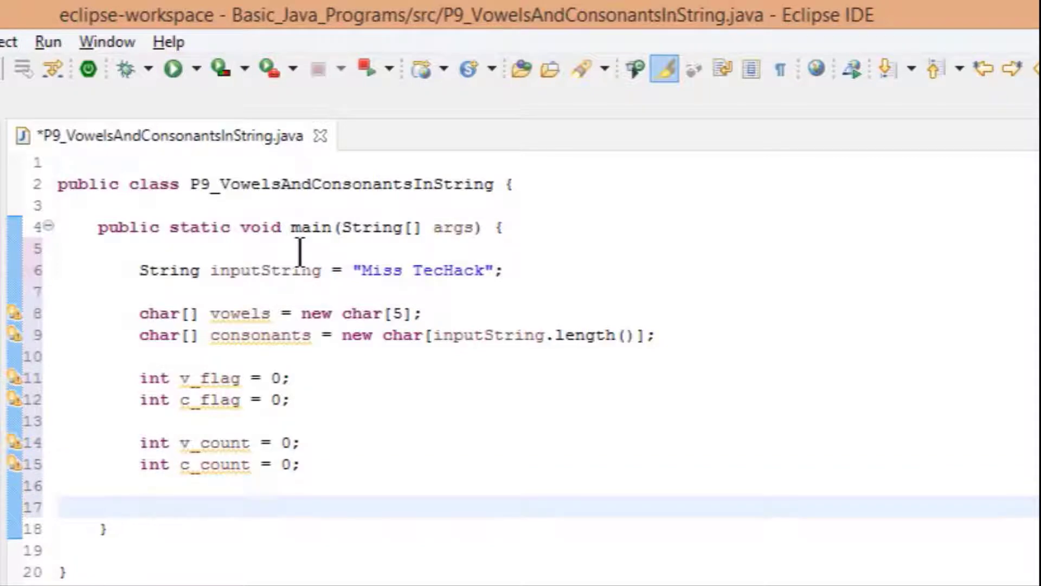
text(System.out.println("For input string");)
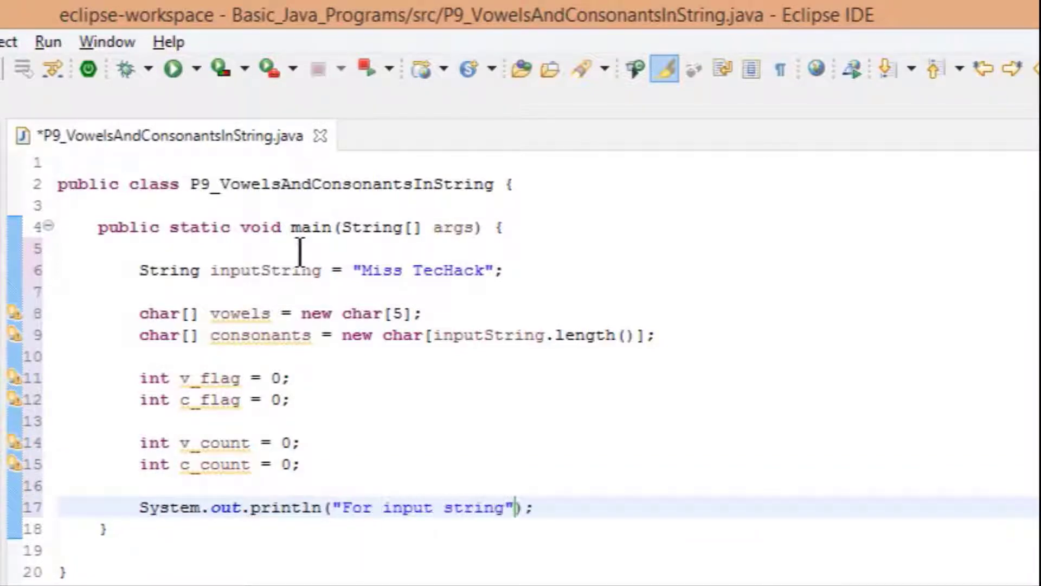
Finish the println and write a while loop over index < inputString.length() with int index = 0.
text('" + inputString + "' -)
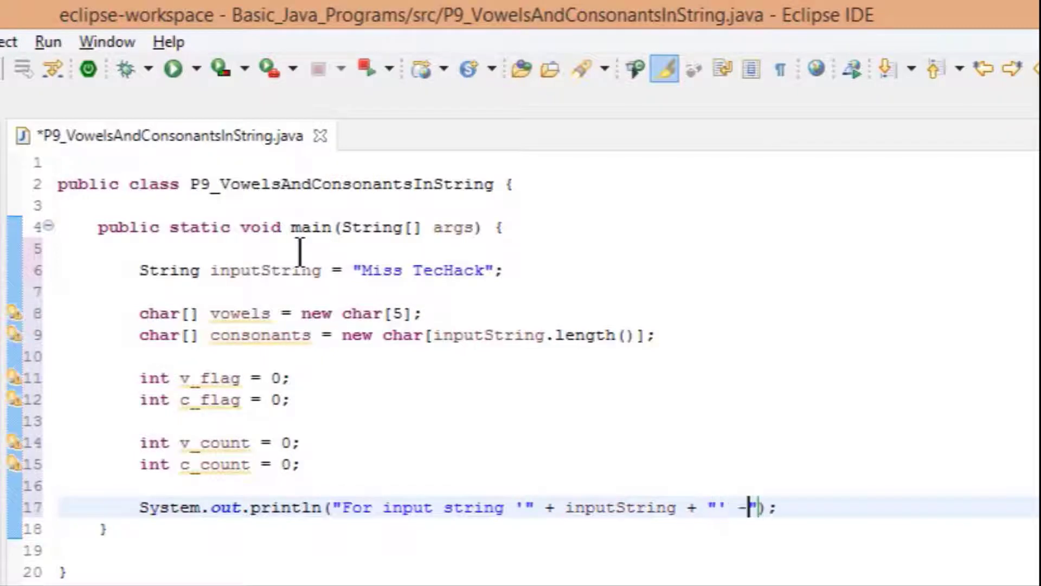
text(wh)
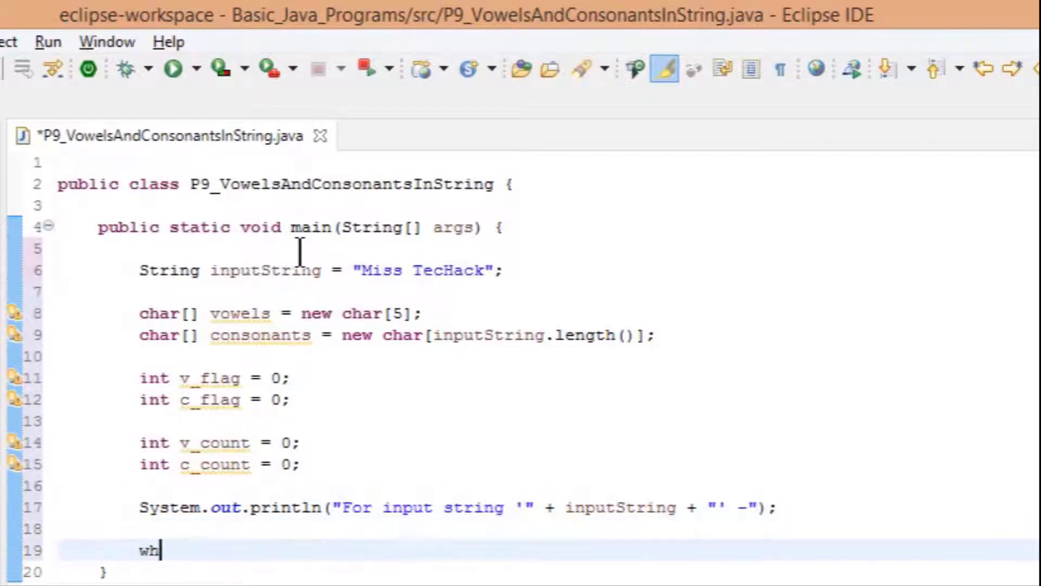
text(ile(inputString)
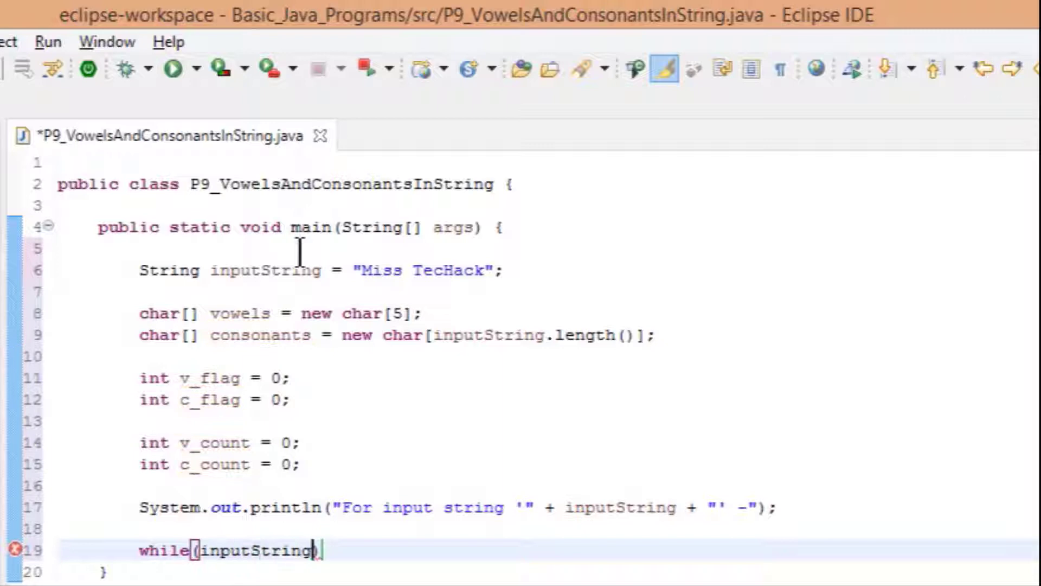
text(.length()))
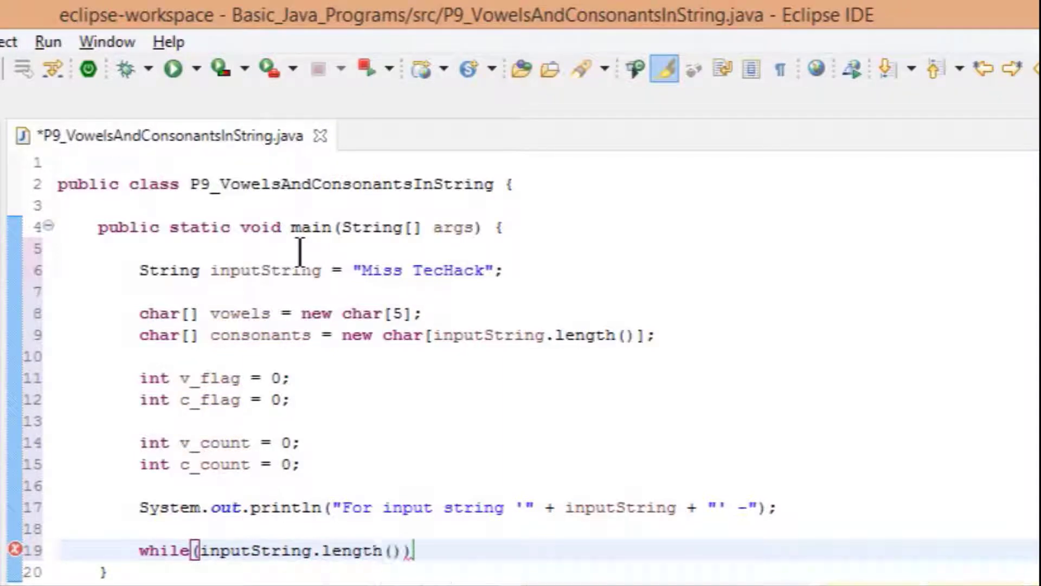
text({)
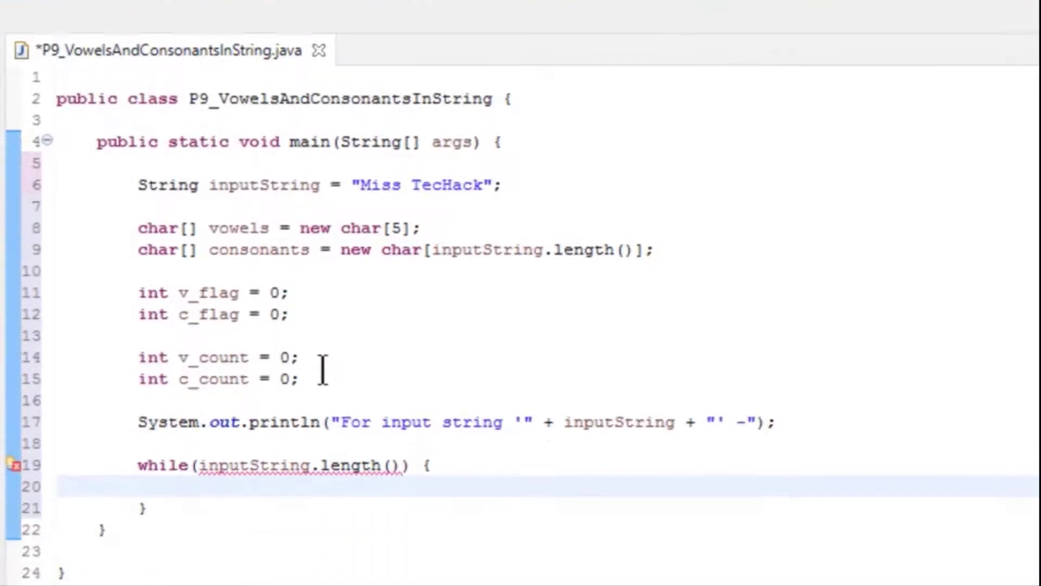
text(int index)
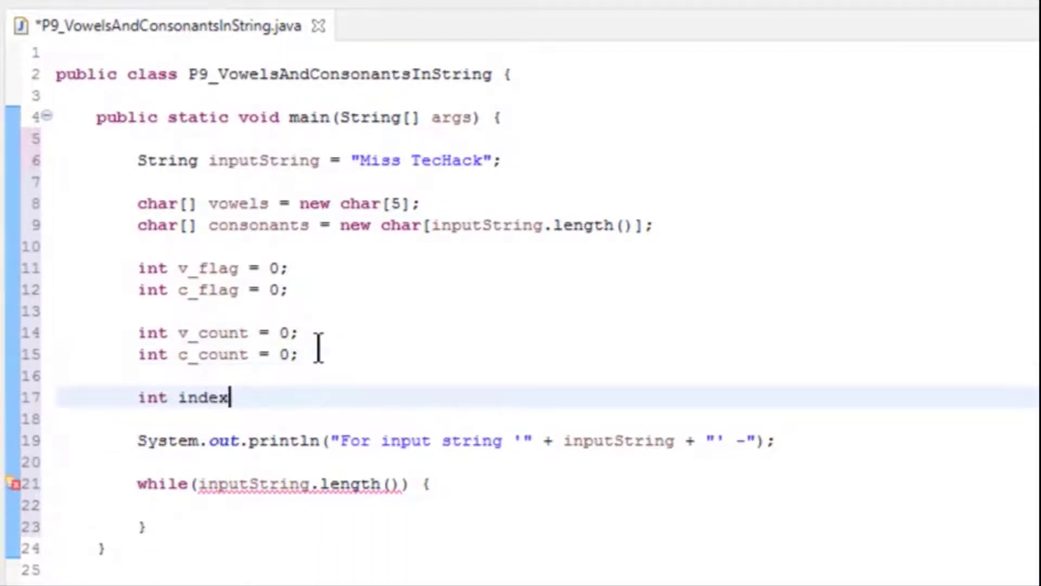
text(= 0;)
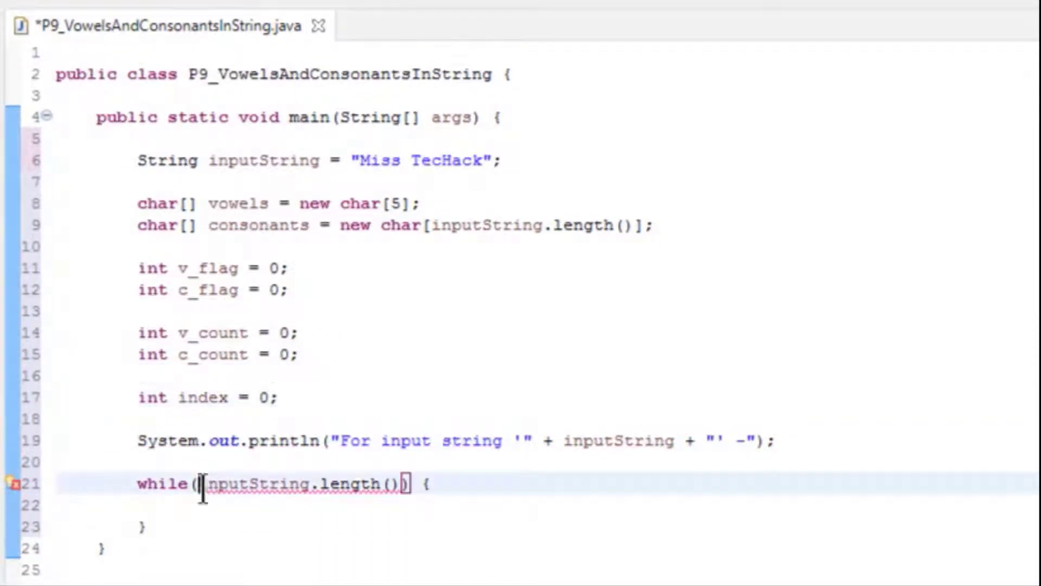
text(index <)
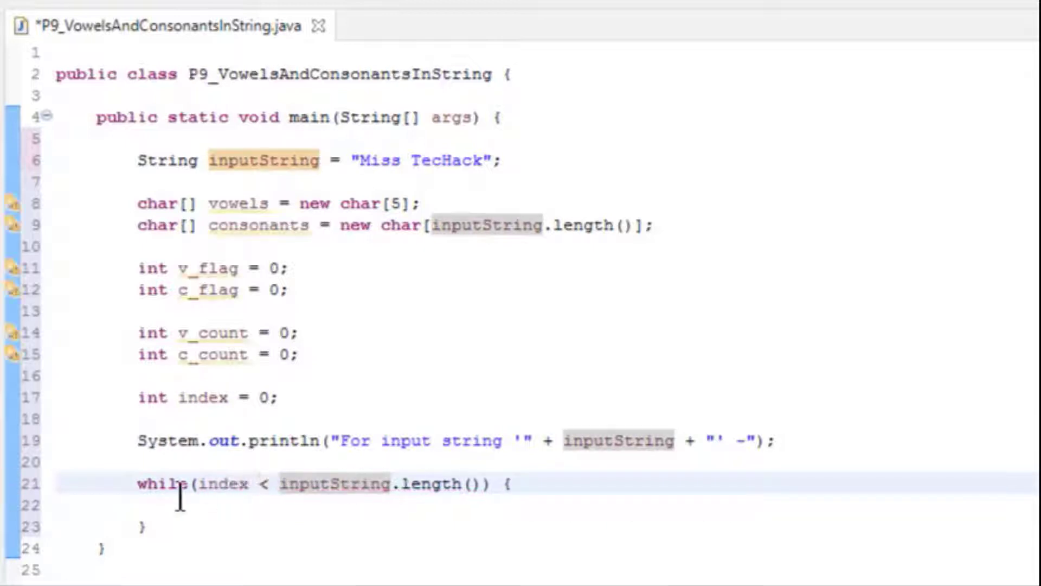
Add index++, the consonants comment and an empty if block inside the loop.
text(index++;)
text(//check)
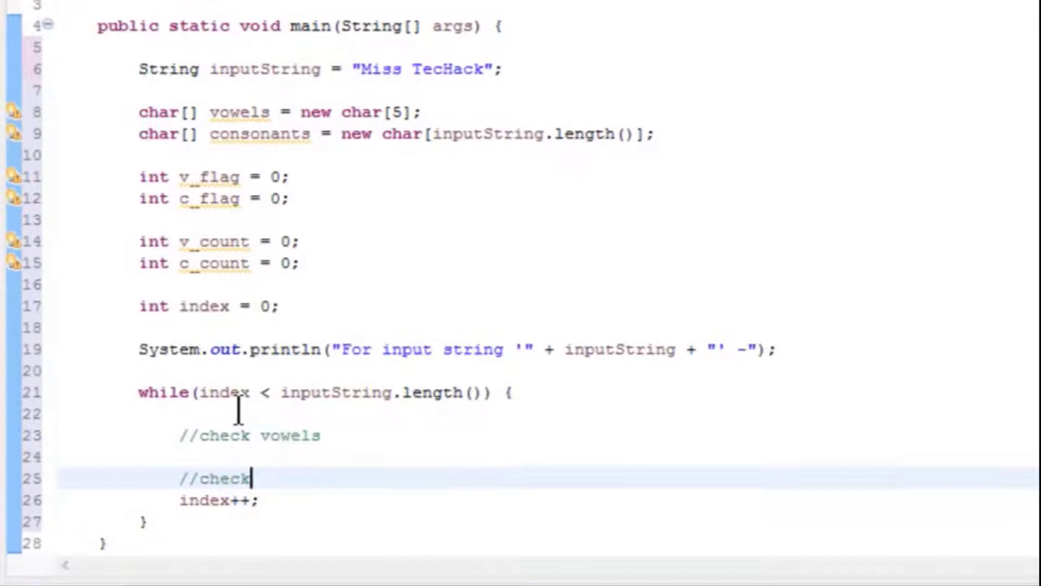
text(consonants)
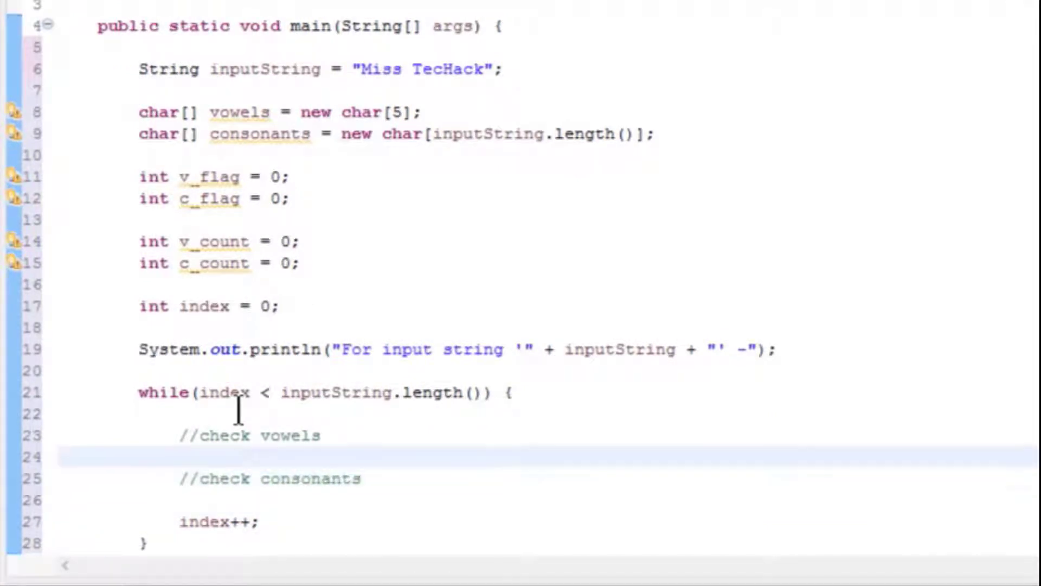
text(if() {)
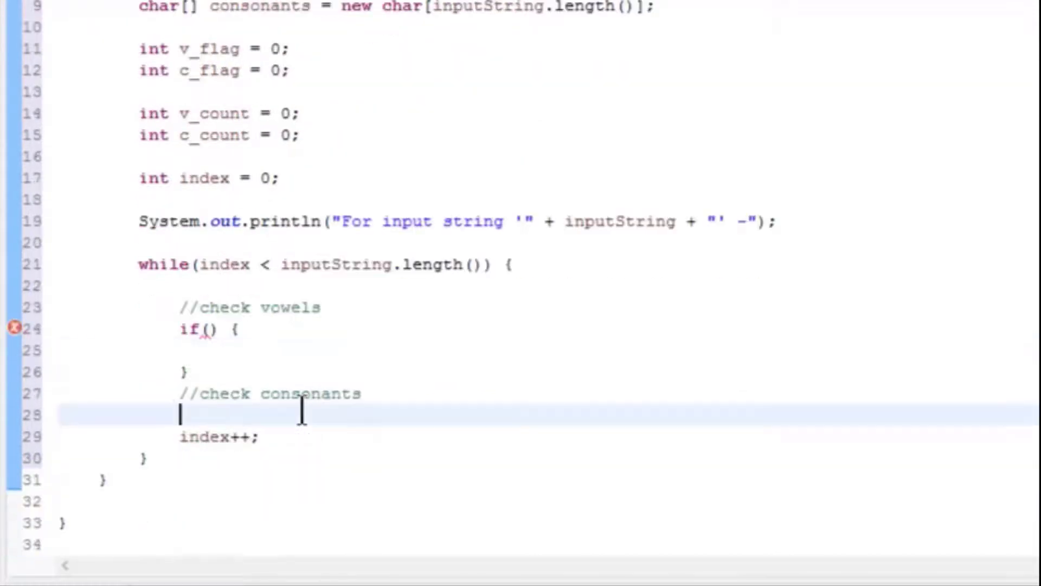
Add an empty else-if and printlns reporting vowel and consonant counts with String.join.
text(else if() {)
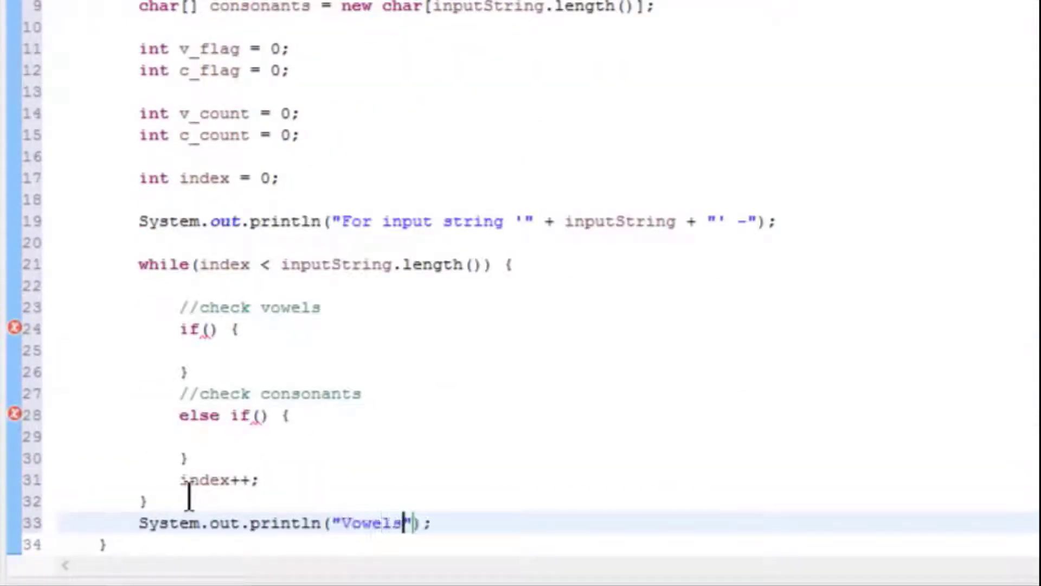
text(count : " + v count + "( " +  + ")
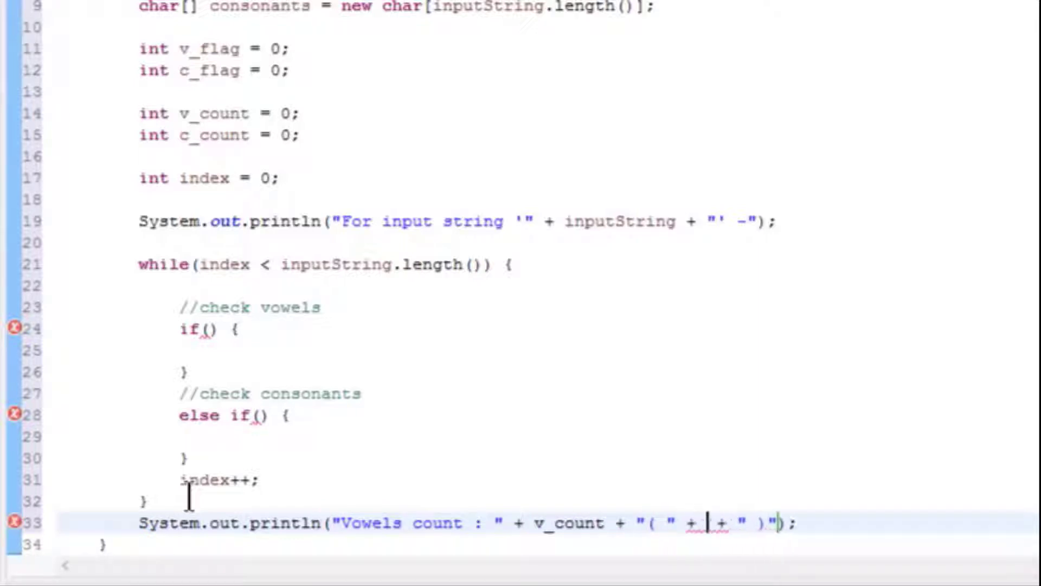
text(String.join(",",)
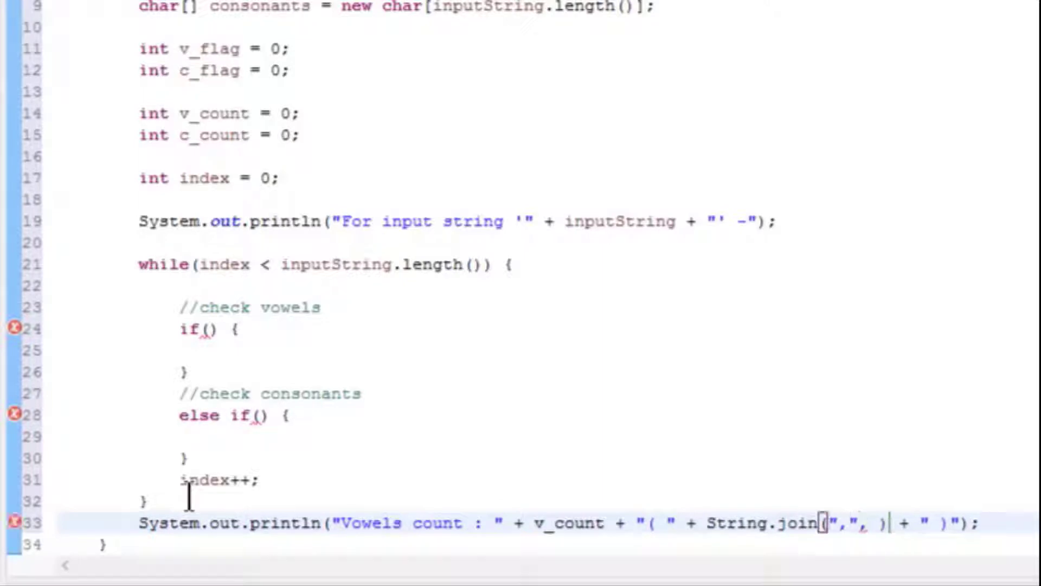
text(String.valueOf(vowels).trim().split("")) + " )");)
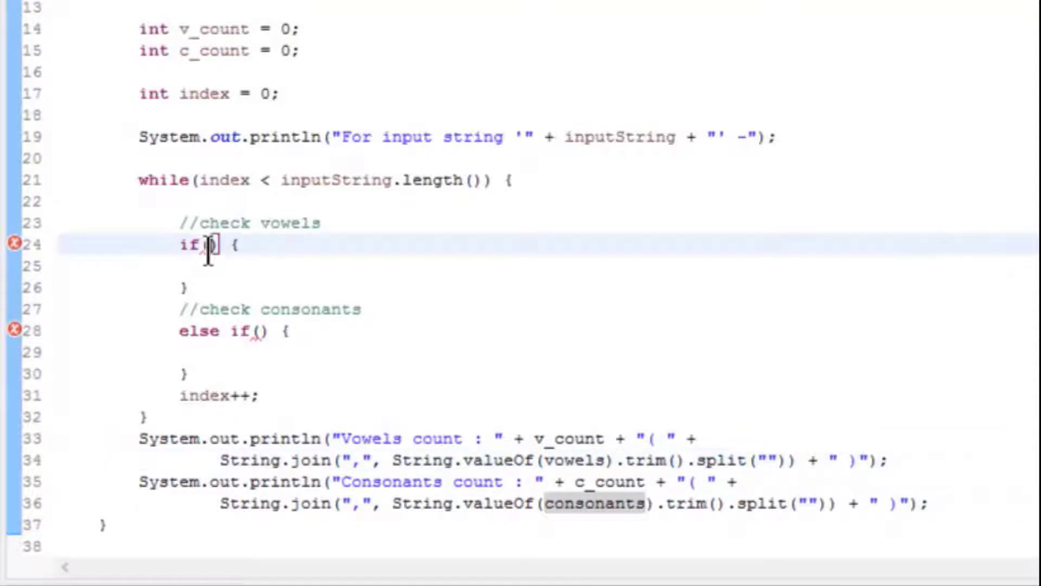
Write the vowel condition comparing charAt(index) to each upper- and lowercase vowel.
text(i)
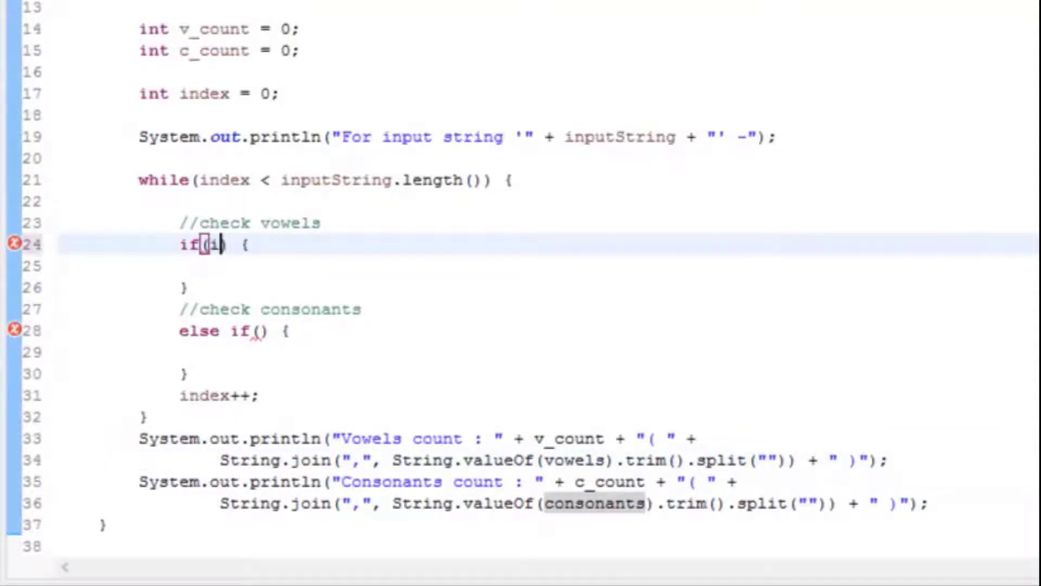
text(nputString)
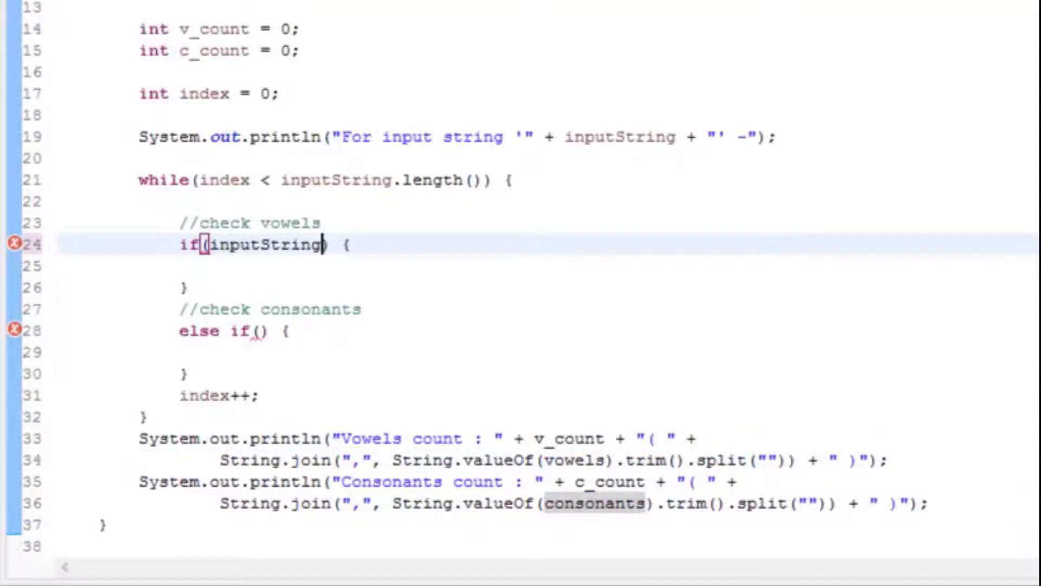
text(.charAt(index)
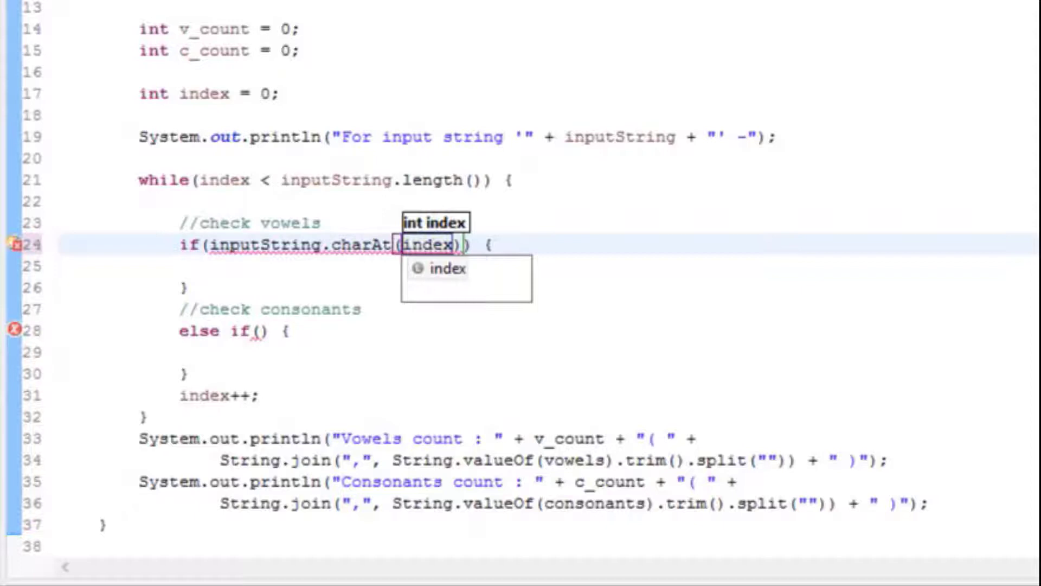
text(== 'a')
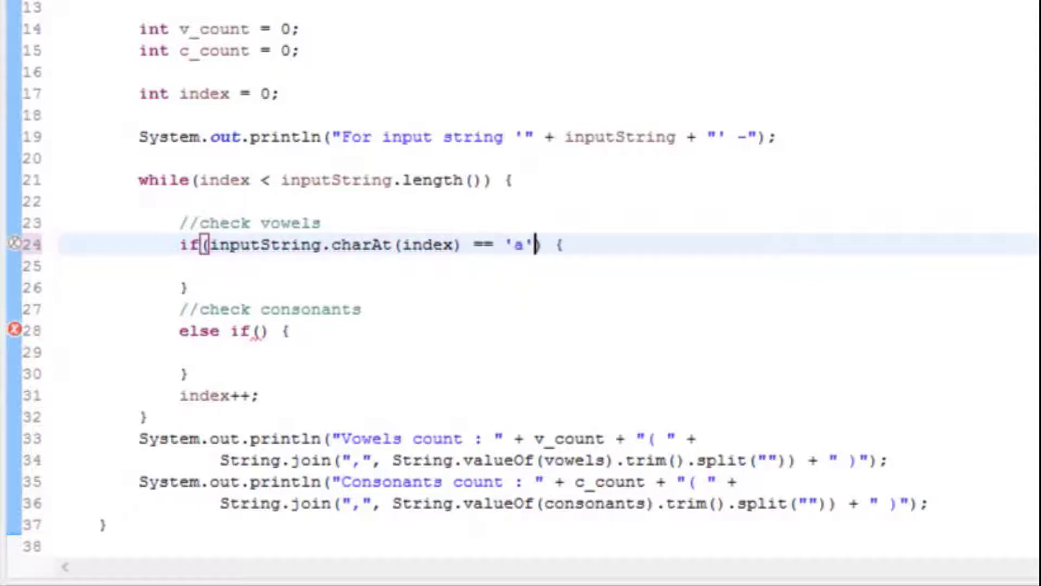
text(|| inputString.charAt(index) == 'A')
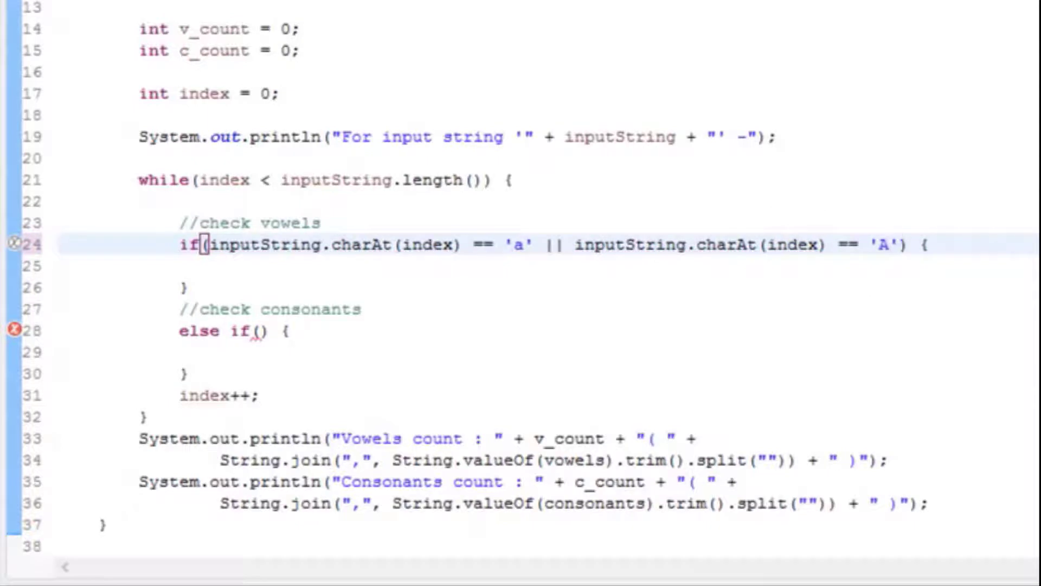
key(Enter)
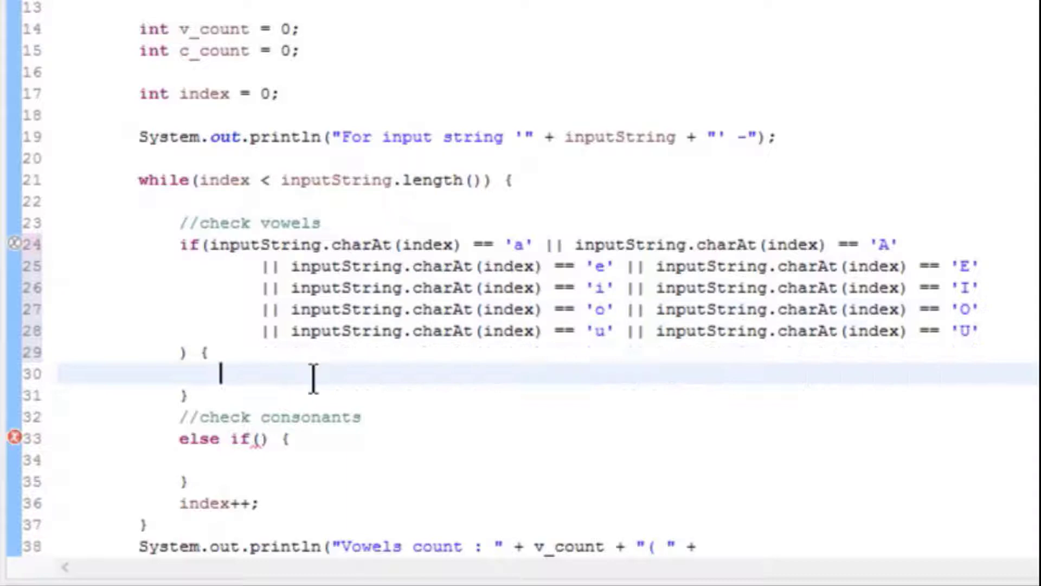
text(inputString.charAt(index) >= 'a)
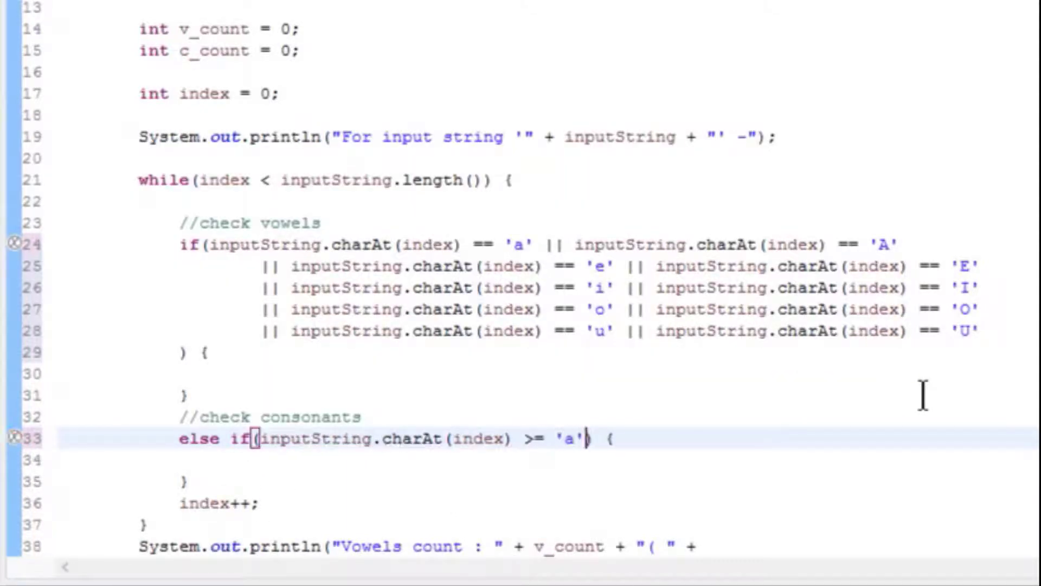
Write the consonant else-if condition checking charAt(index) within a–z or A–Z.
text(&& inputString.)
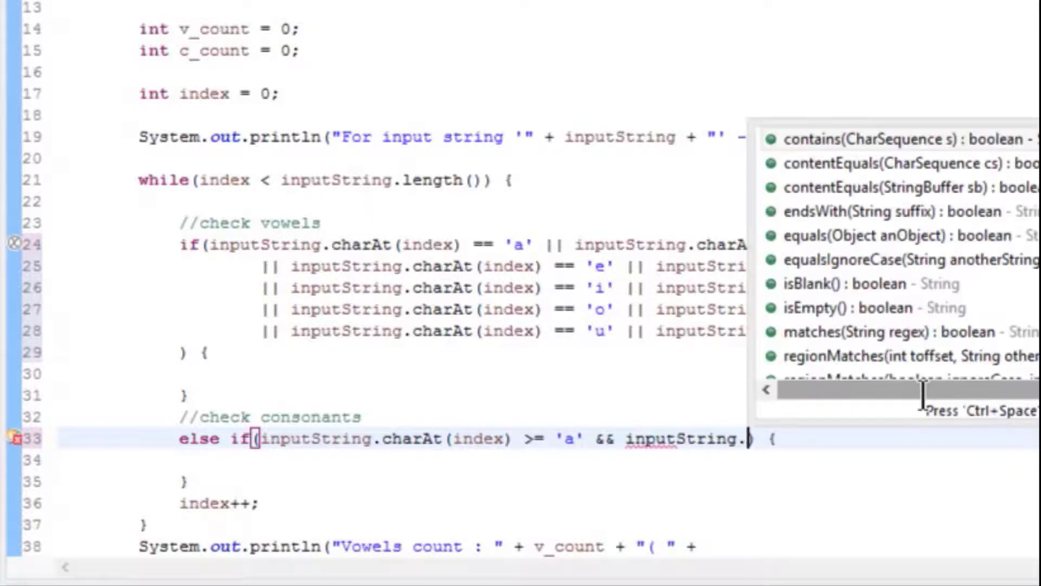
text(charAt(index) <=)
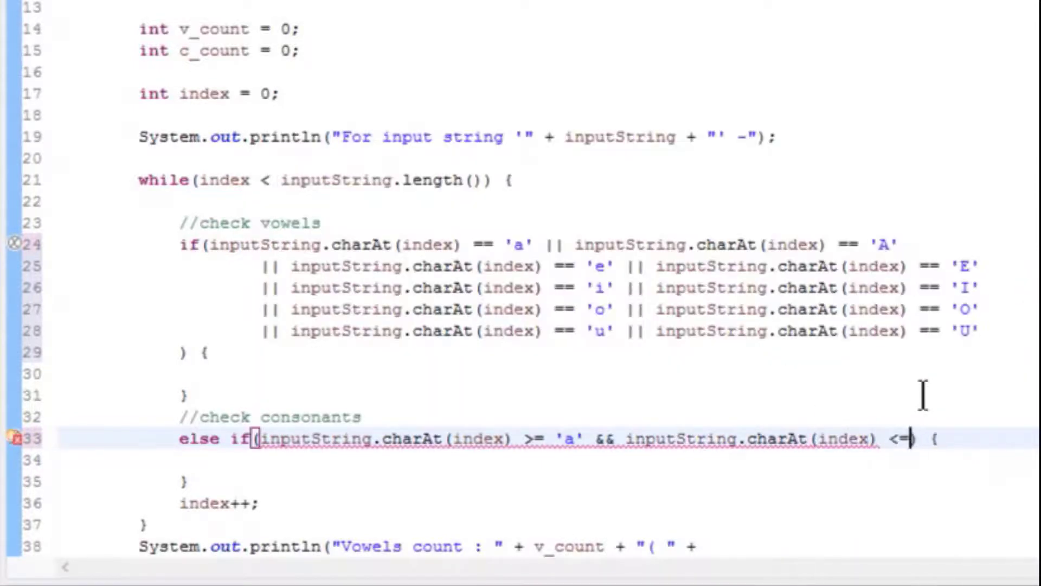
text('z'))
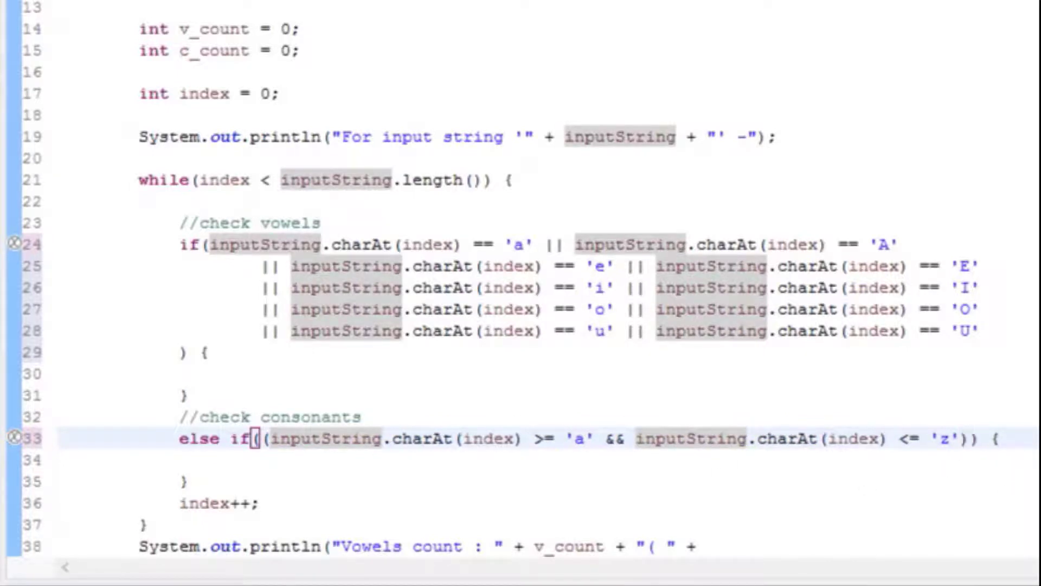
text(|| inputString.charAt(index) >= 'a' && inputString.charAt(index) <= 'z')
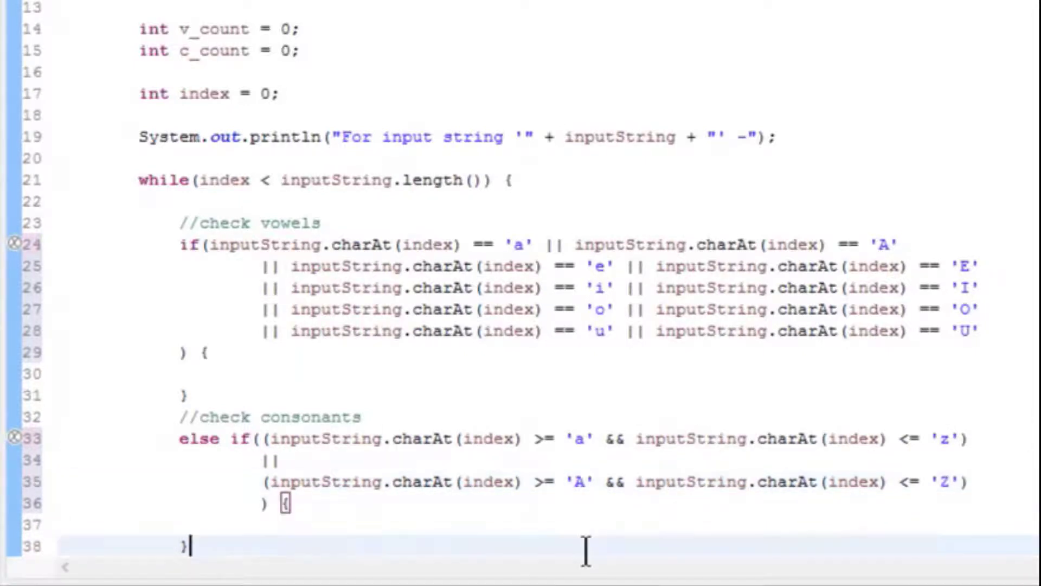
scroll(down, 3)
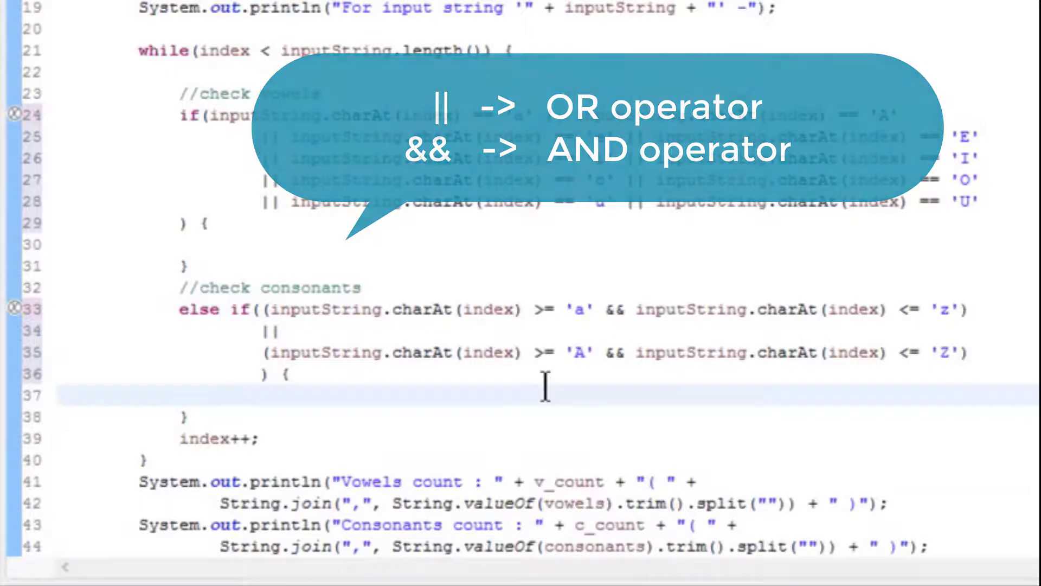
In the consonant branch, add comments and reset c_flag to 0.
click(221, 392)
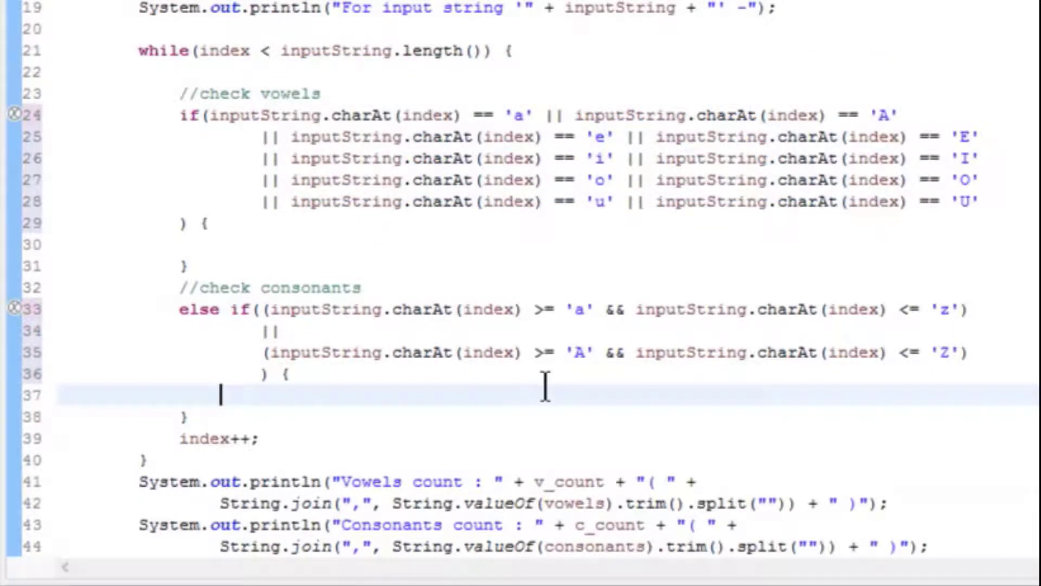
text(//set flag to zero to check for every inde)
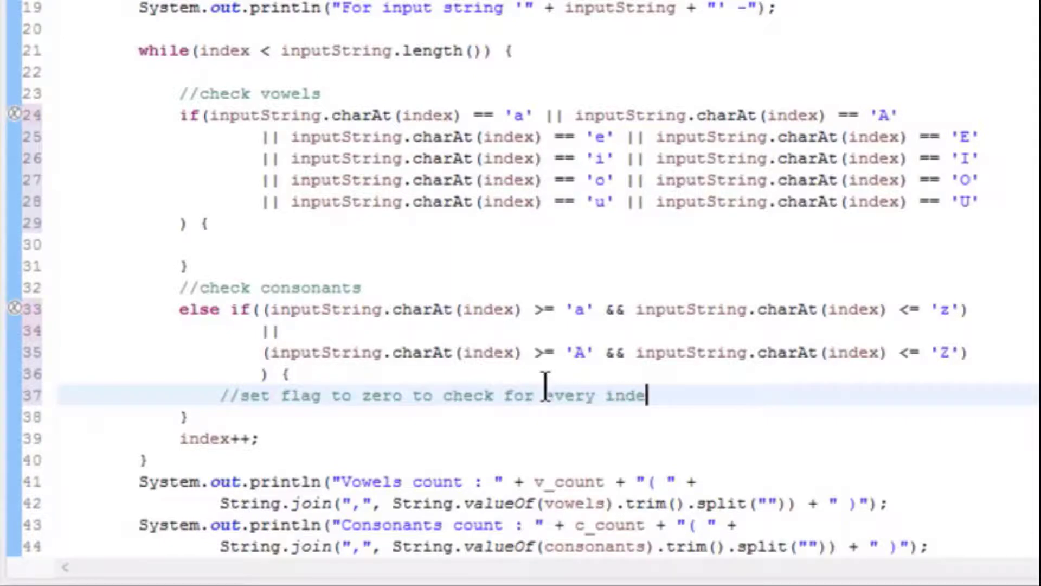
text(c-flag = 0;)
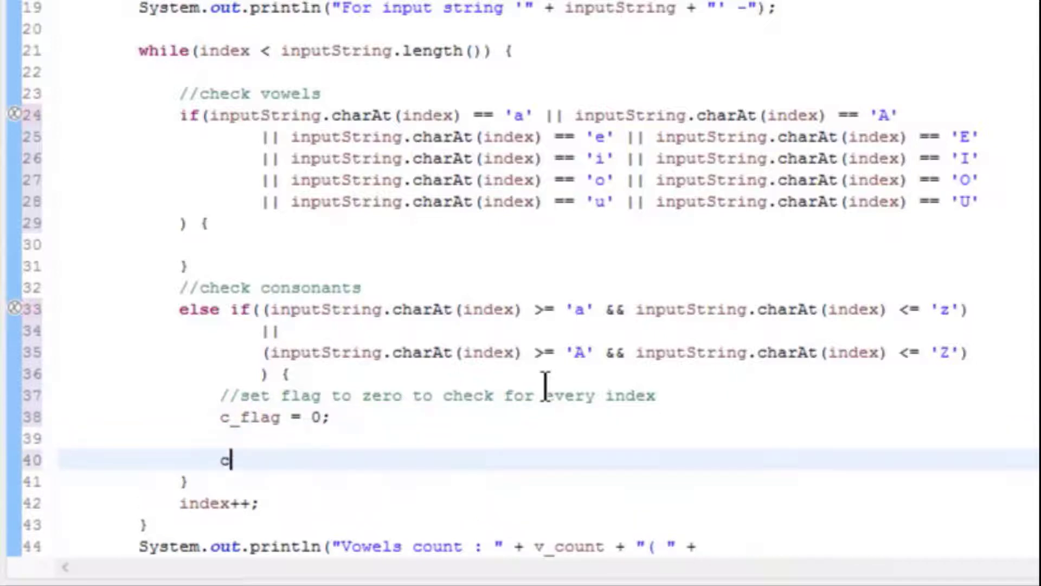
text(heck if consonant is already pres)
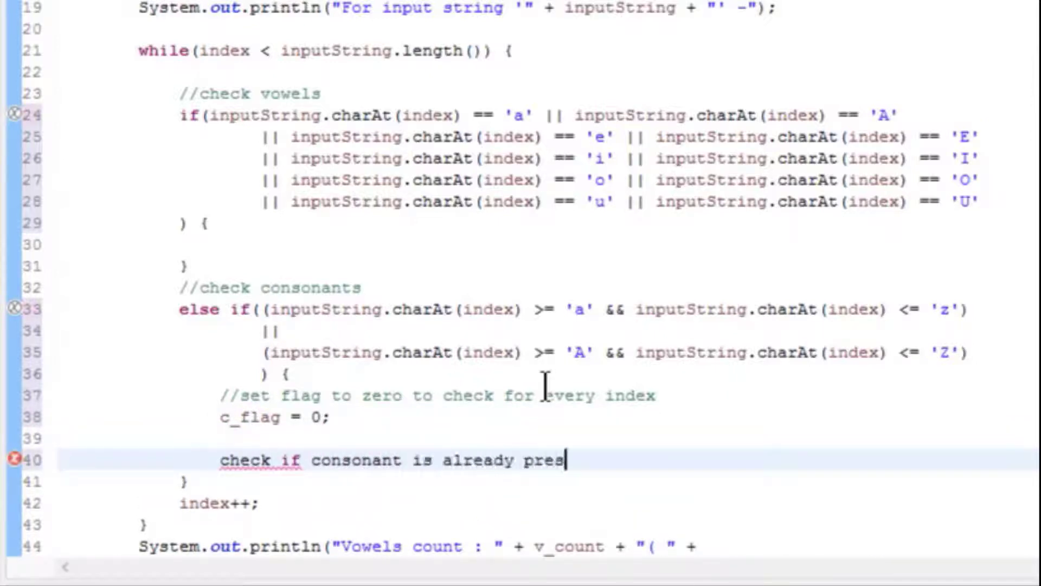
text(ent in consonants array)
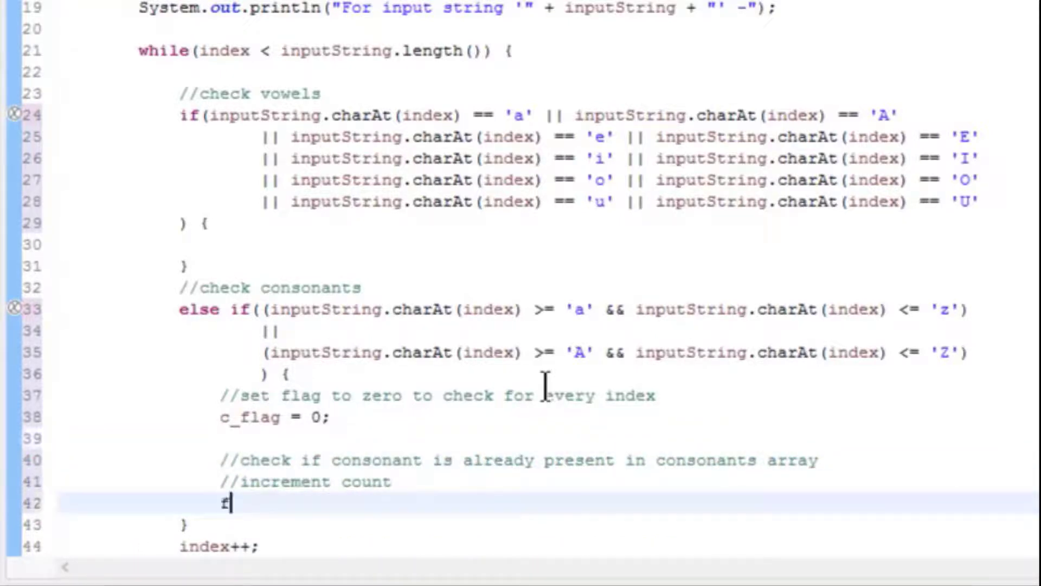
Loop over the consonants array, incrementing c_flag when charAt(index) matches consonants[i].
text(for(int i = 0; i)
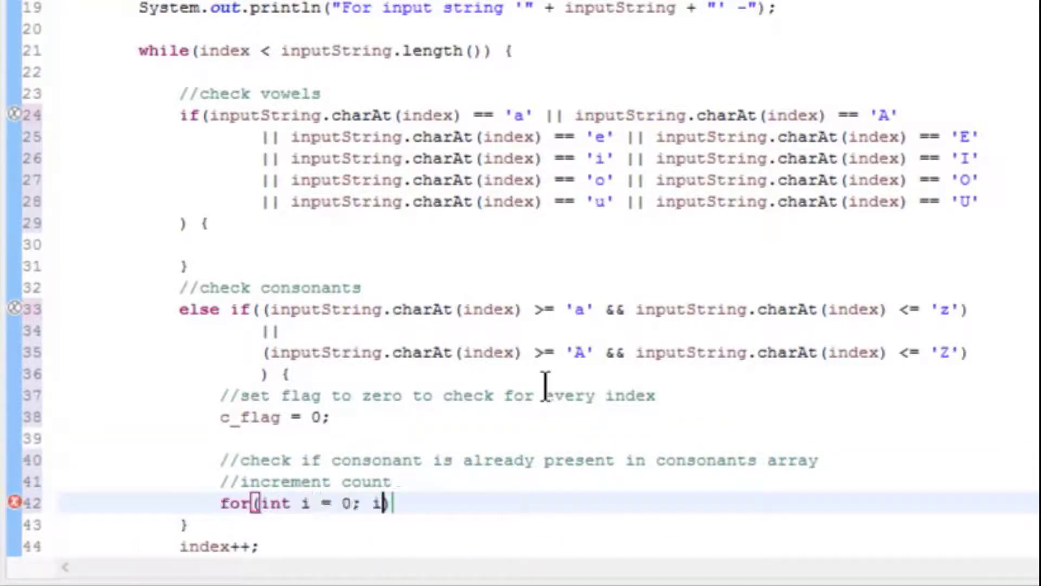
text(< consonants))
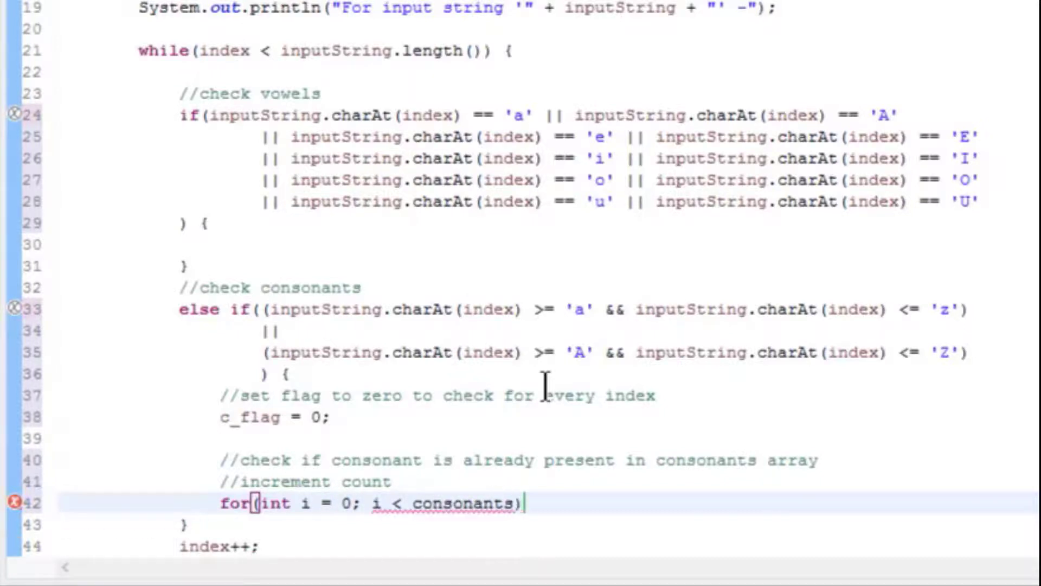
text(.length; i++) {)
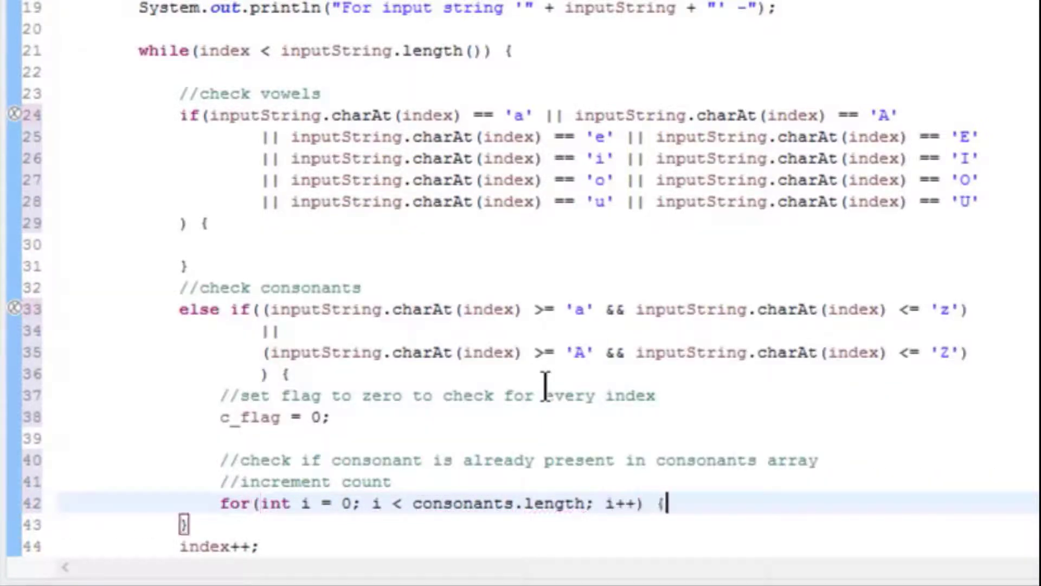
text(if(input)
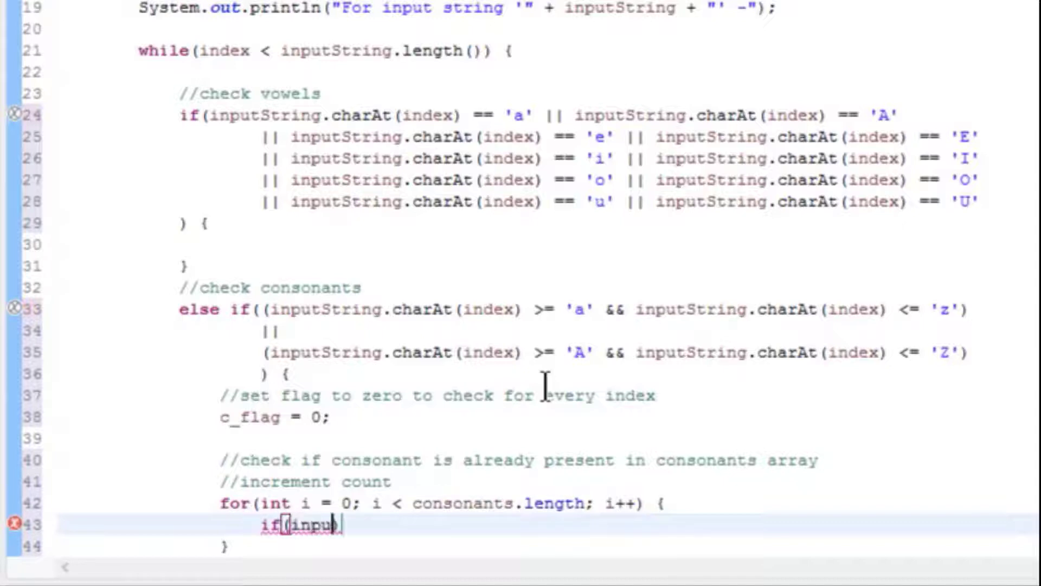
text(inputString.charAt(index))
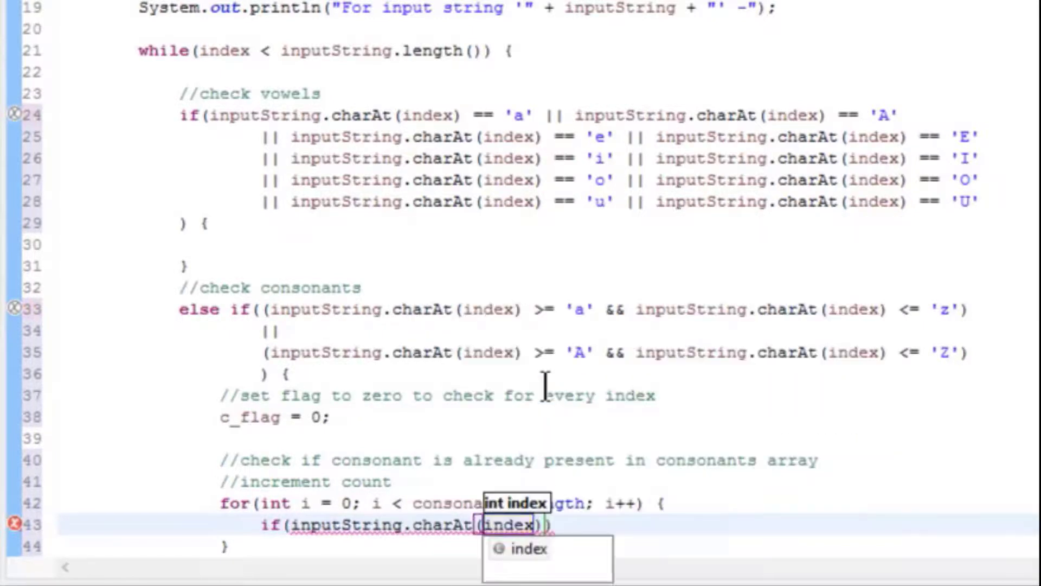
text(== consonants[i)
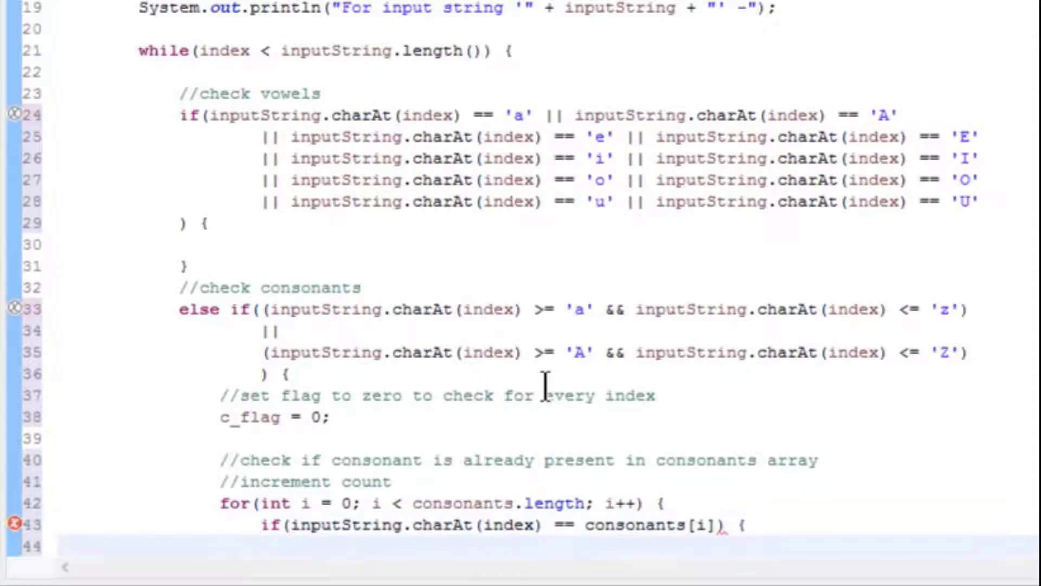
text(c_flag++;)
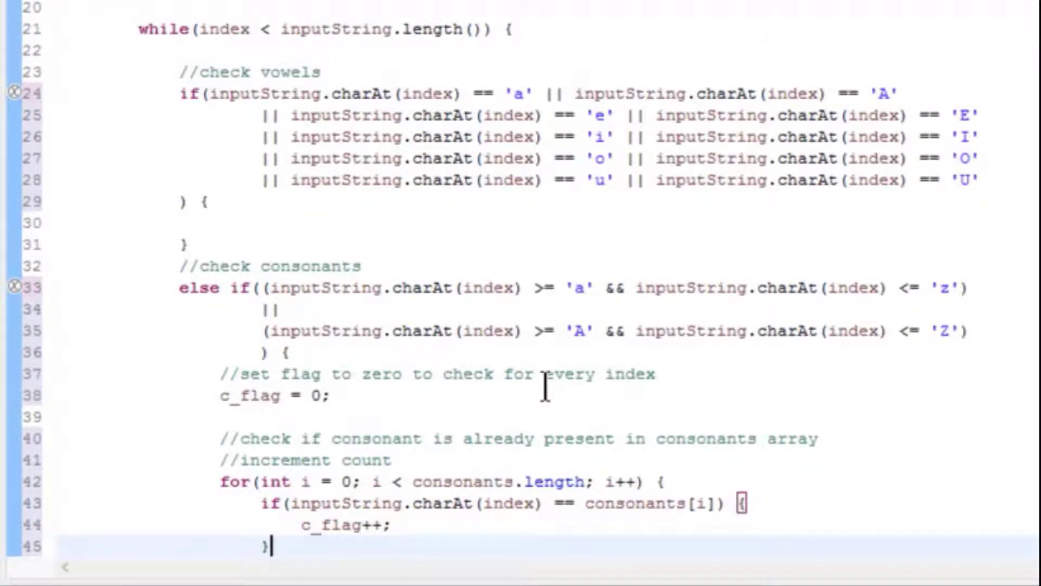
Store charAt(index) in consonants[c_count] when c_flag is 0, and fill the analogous vowel logic.
scroll(down, 3)
text(//)
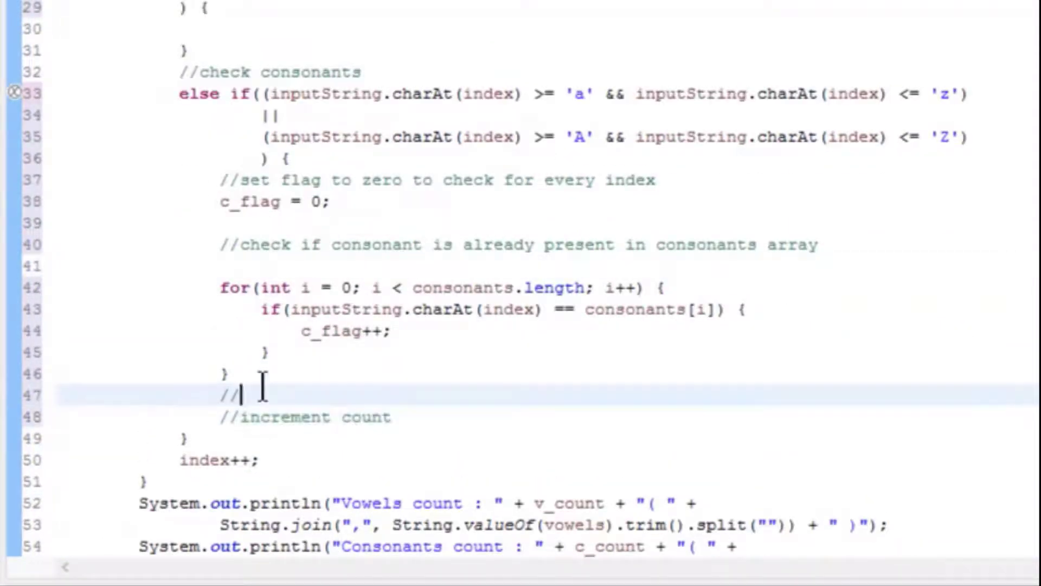
text(if not present in a)
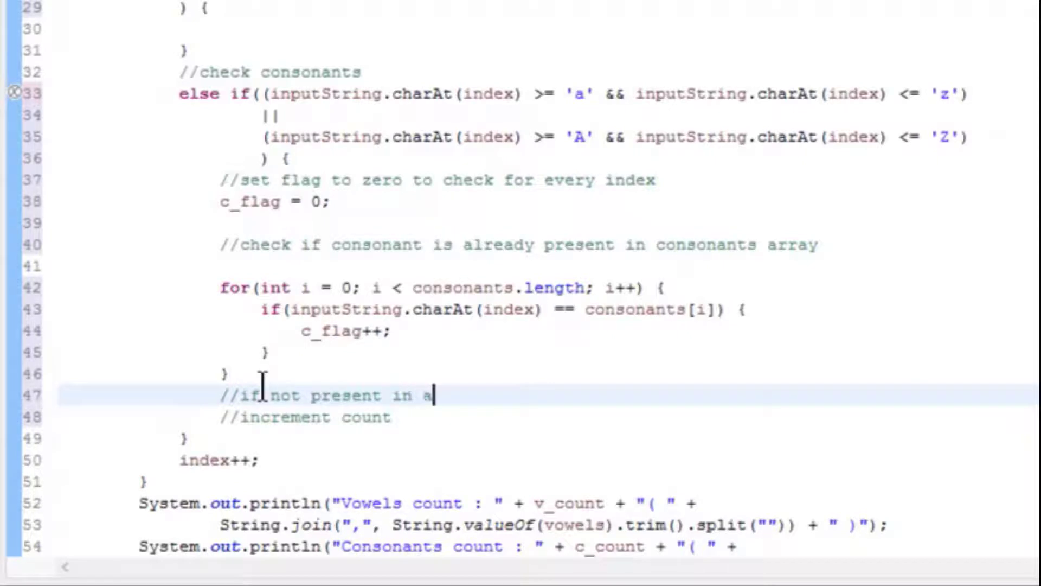
text(rray, add it)
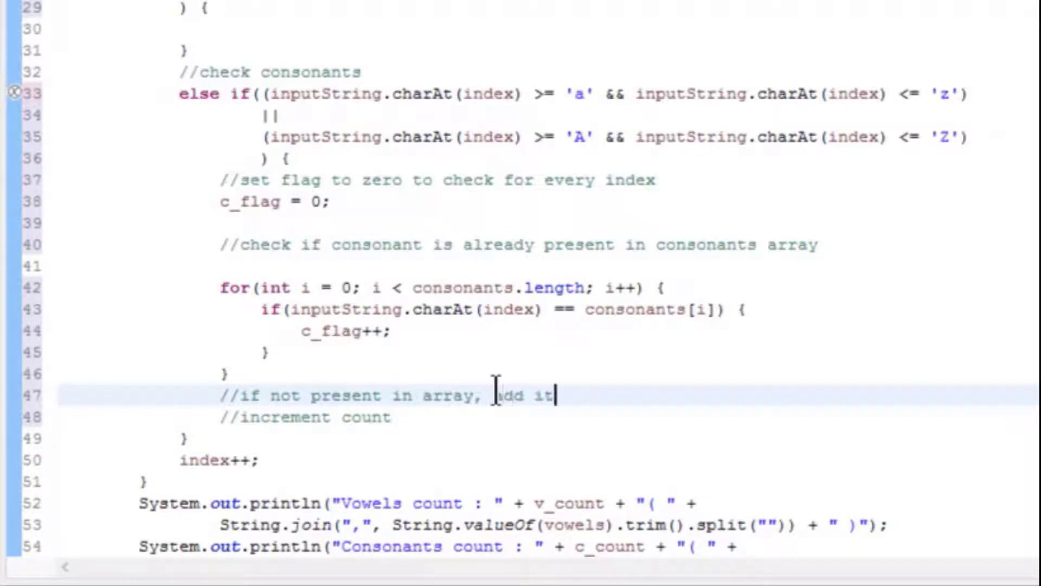
key(enter)
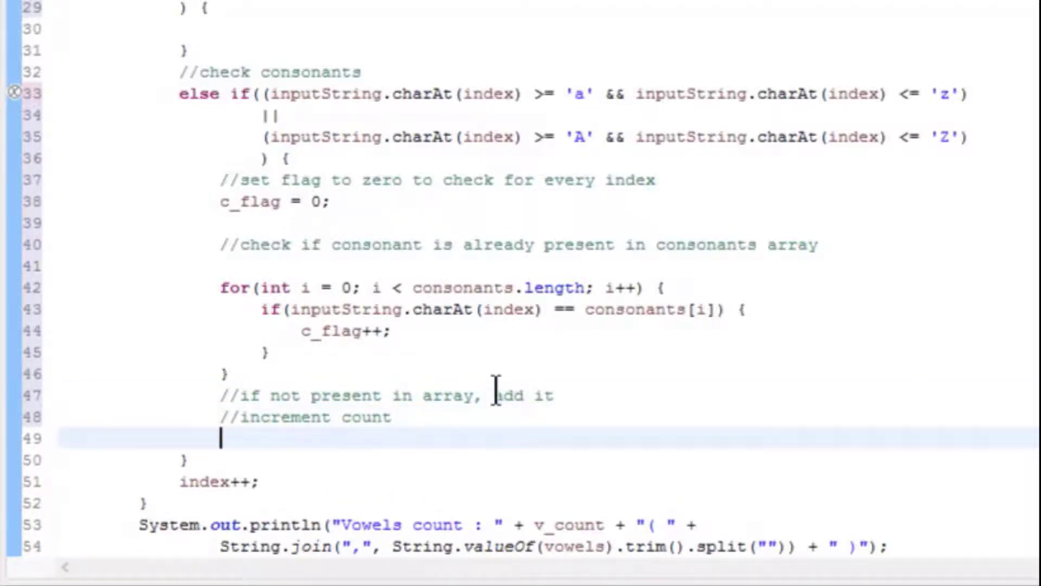
text(if(c_))
text(consonants[c_count )
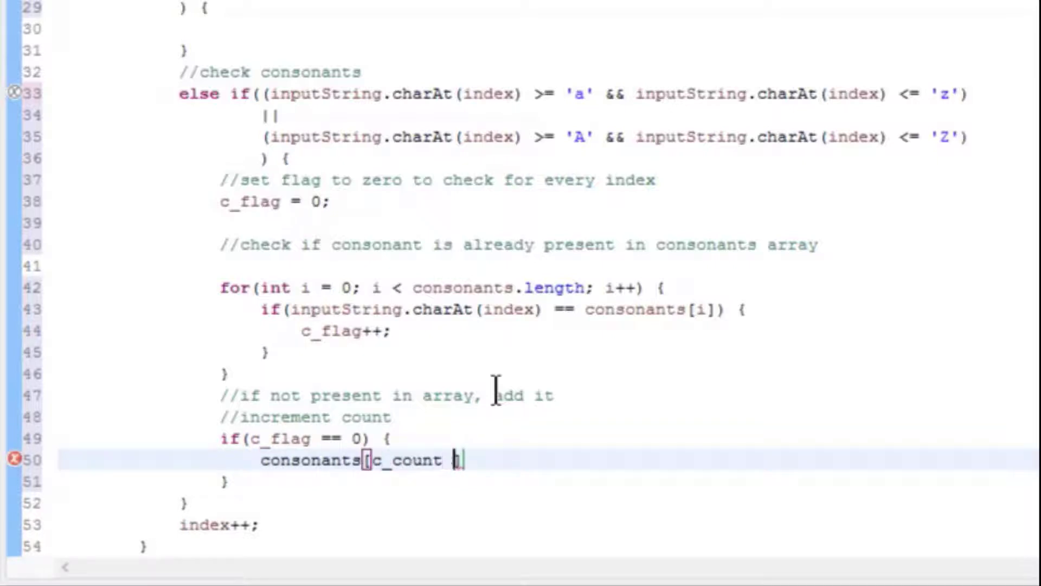
text(] = inputStri)
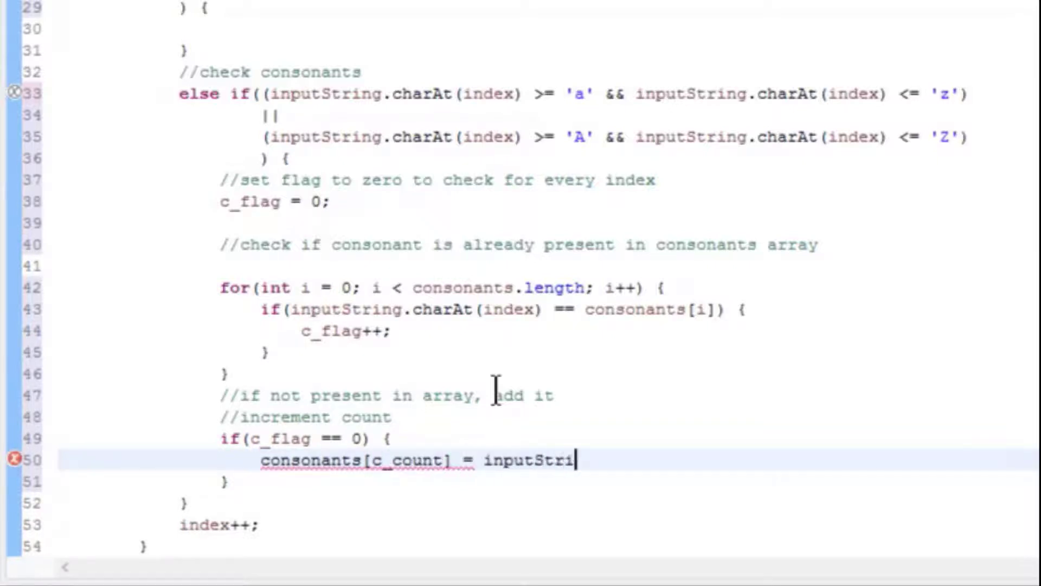
text(ng.charAt(index))
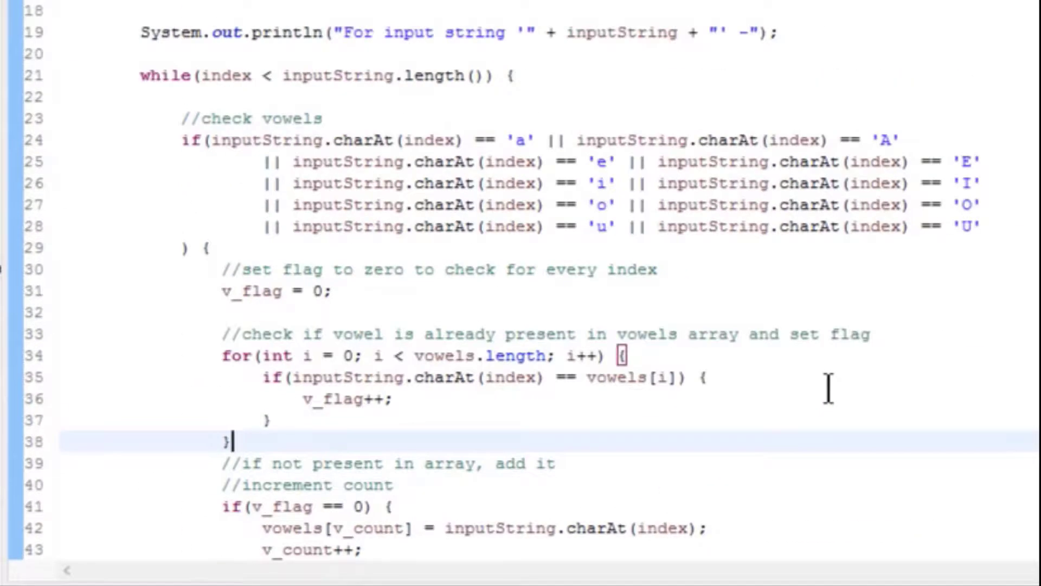
Run the program so the Console reports 3 vowels and 6 consonants for "Miss TecHack".
click(191, 68)
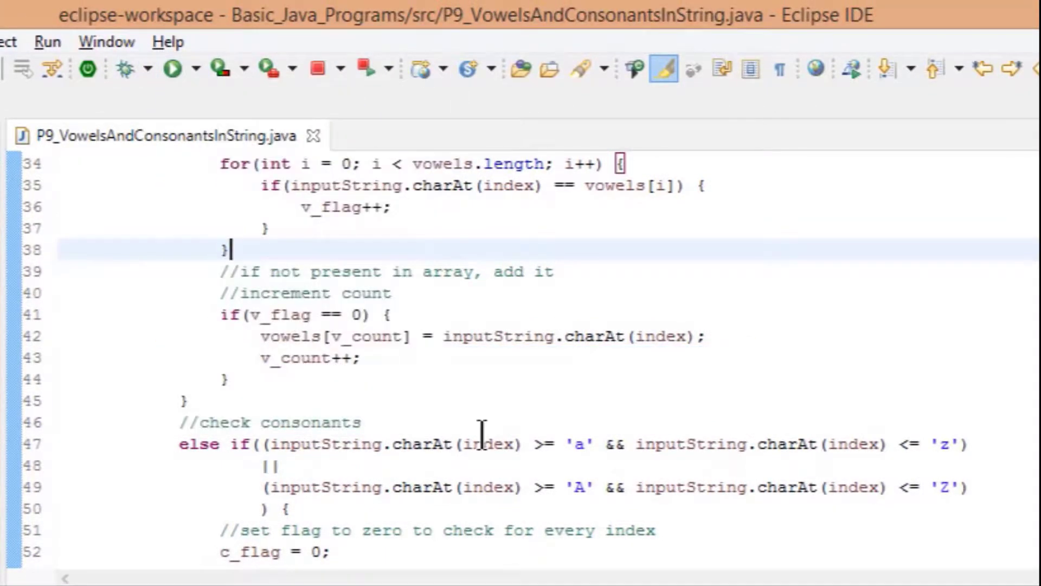
click(172, 68)
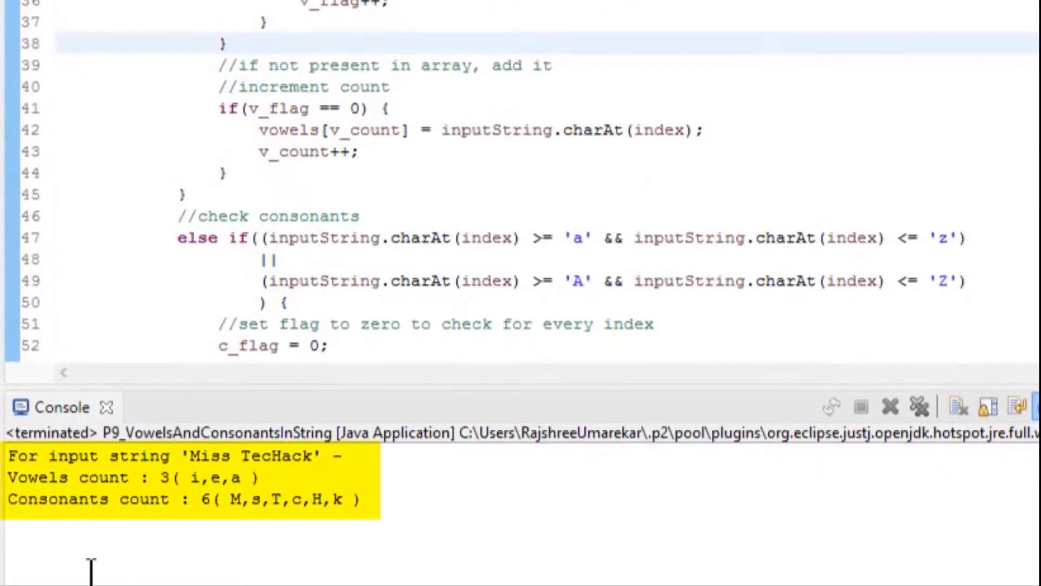